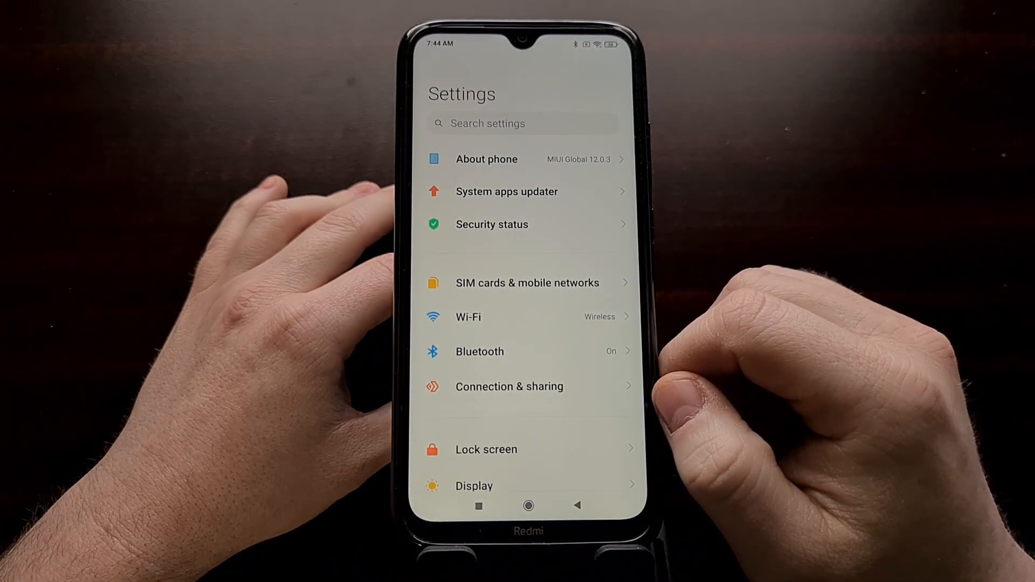
Scroll down through the main MIUI Settings list
scroll("down", 3)
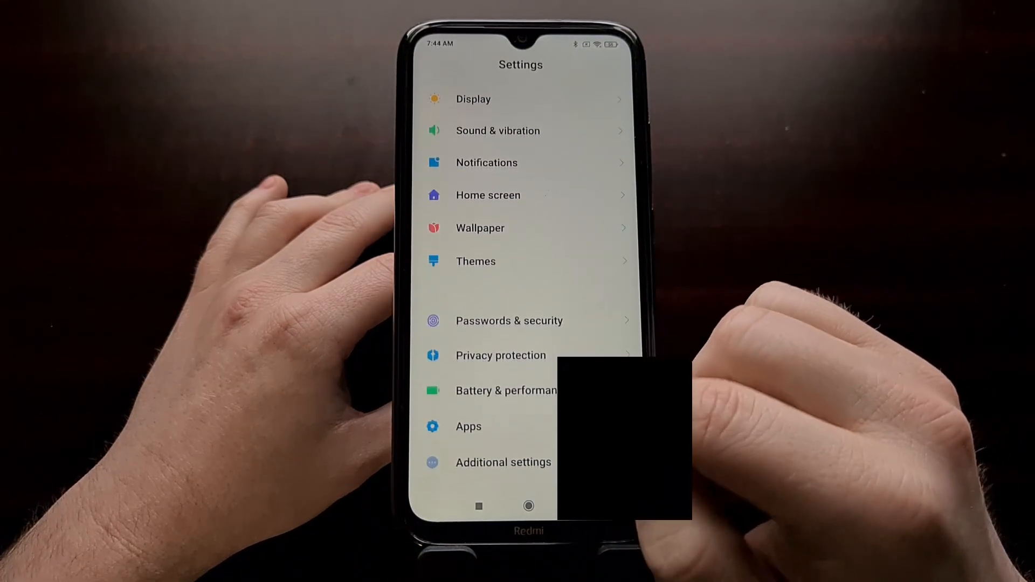
scroll("down", 3)
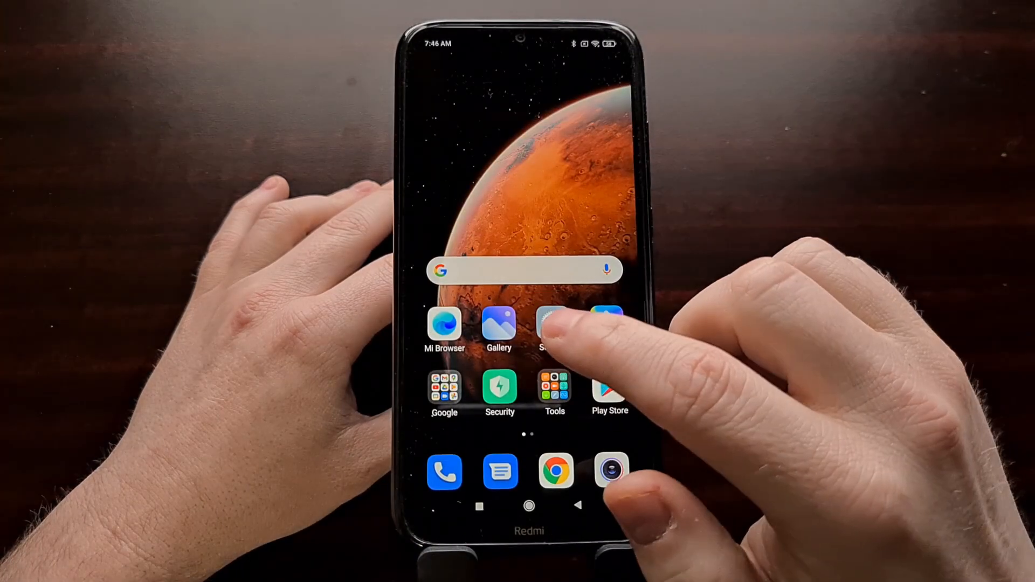
Reopen Settings and go to the Additional settings page
left_click(550, 328)
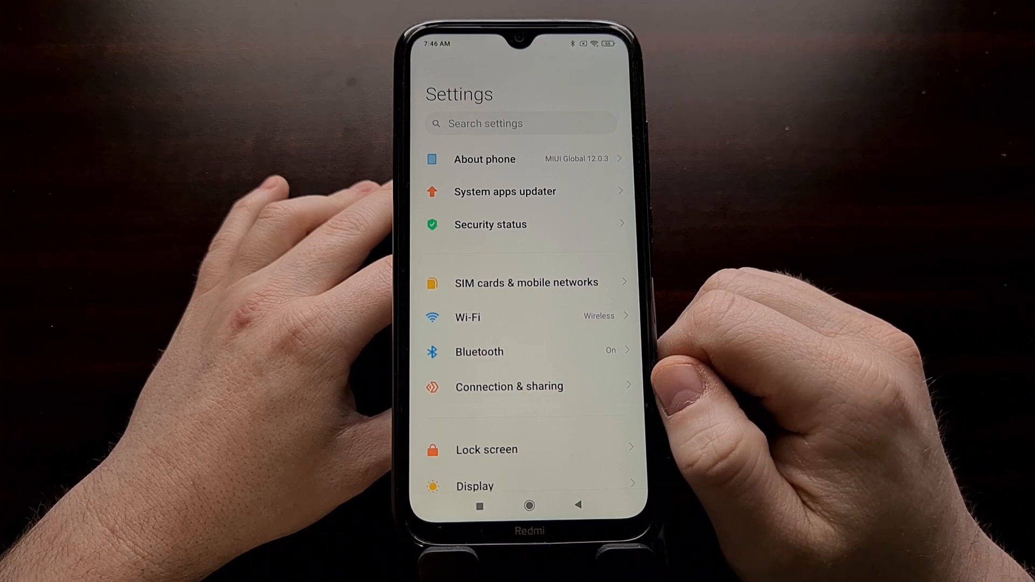
scroll("down", 3)
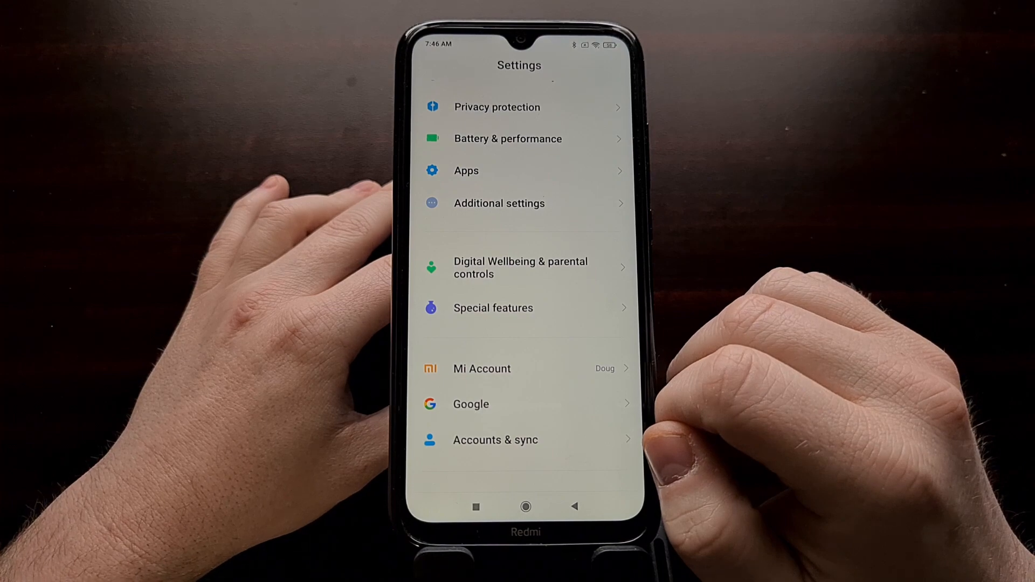
left_click(498, 203)
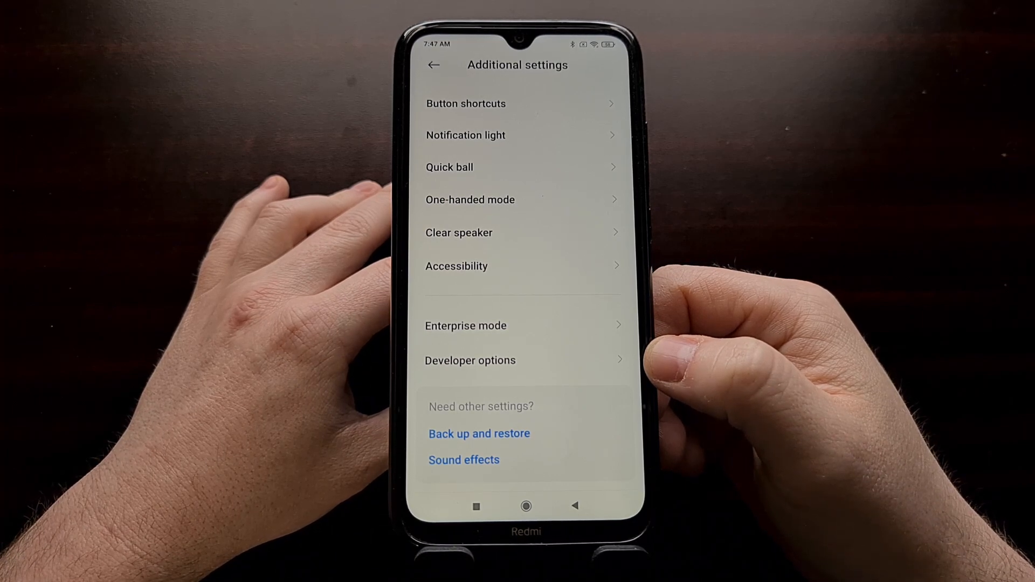
Switch on OEM unlocking in Developer options and confirm Enable in the warning
left_click(469, 361)
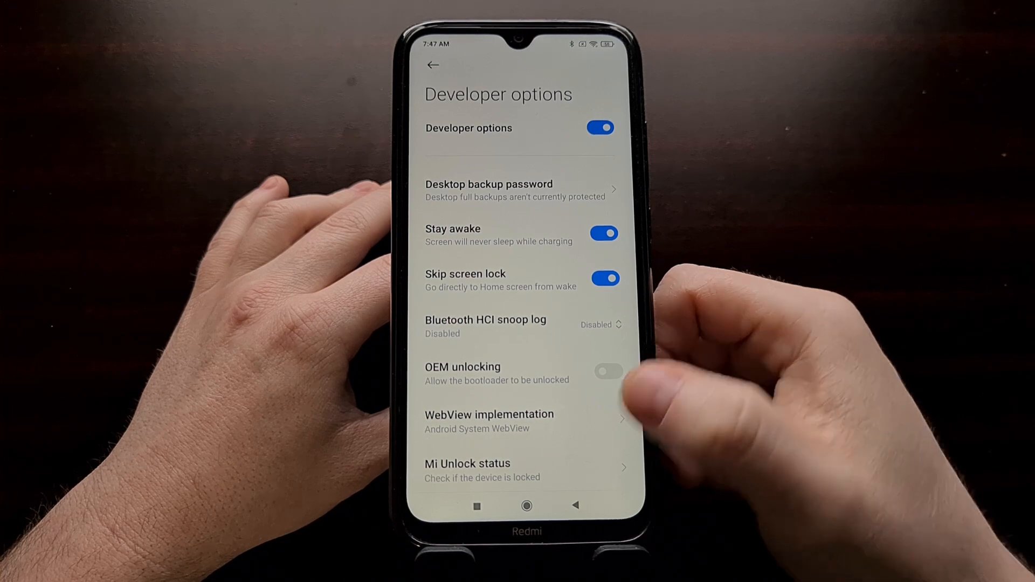
scroll("down", 3)
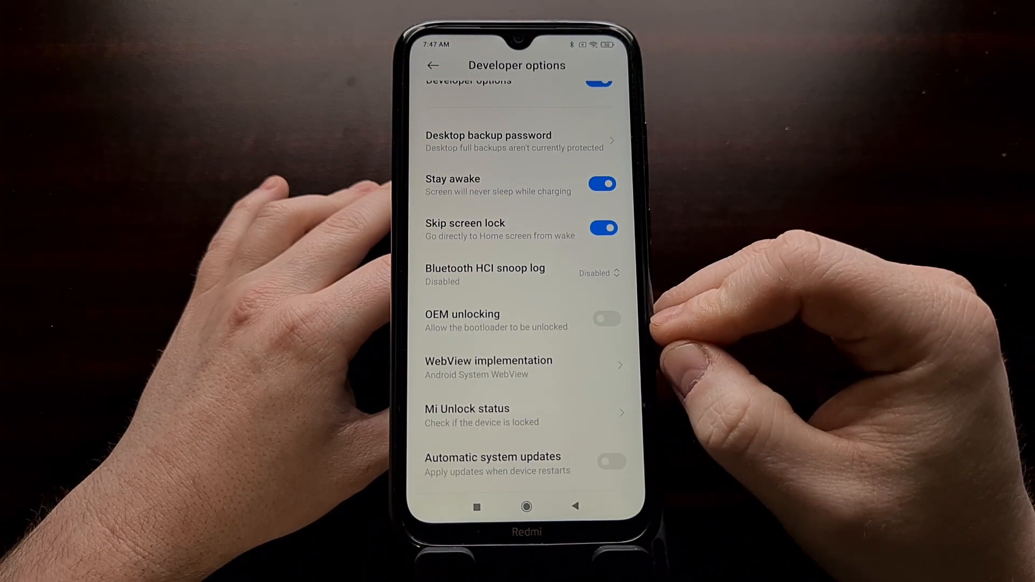
left_click(605, 318)
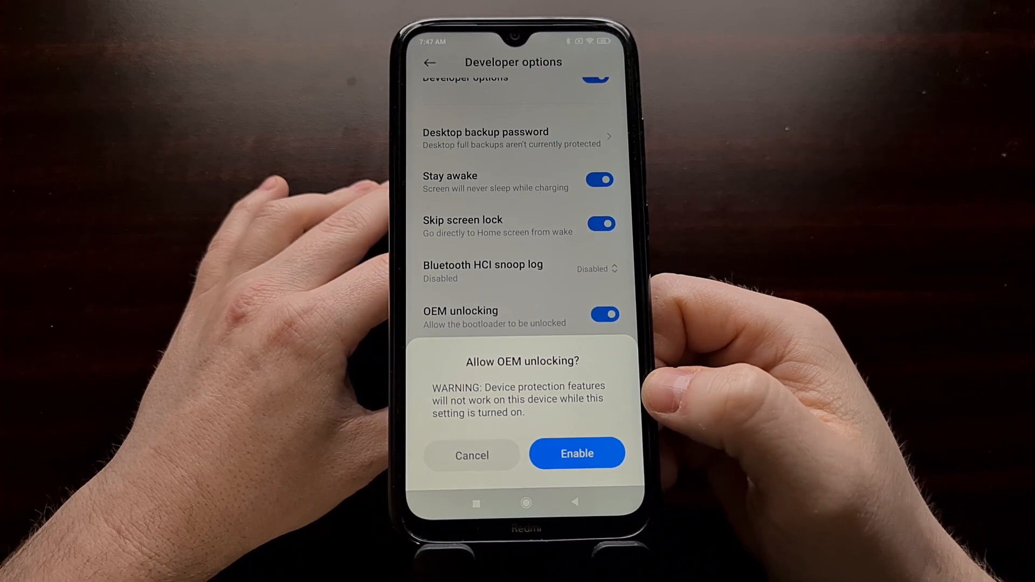
left_click(576, 453)
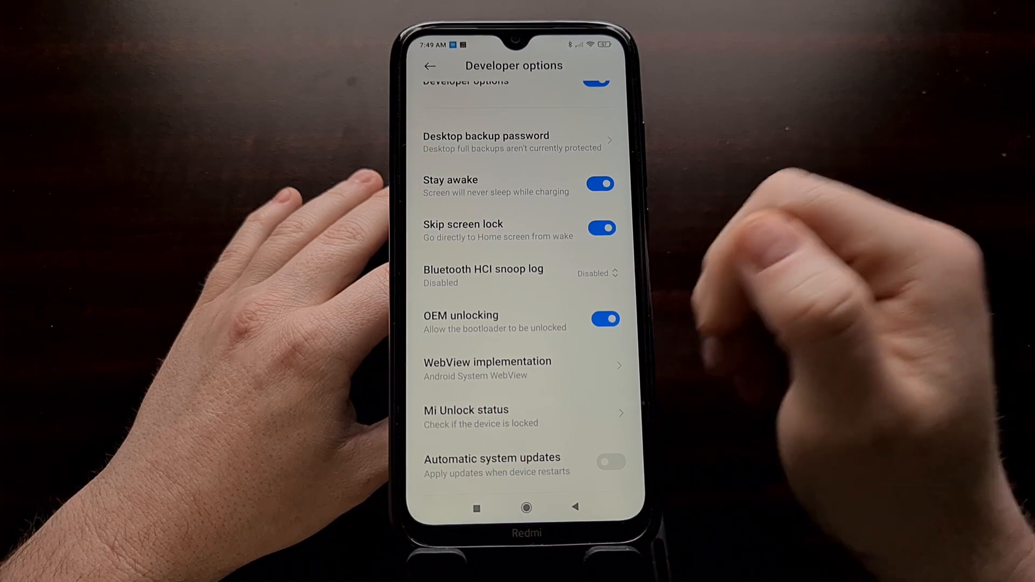
Return to the home screen, pull down quick settings, and reopen Settings
left_click(526, 508)
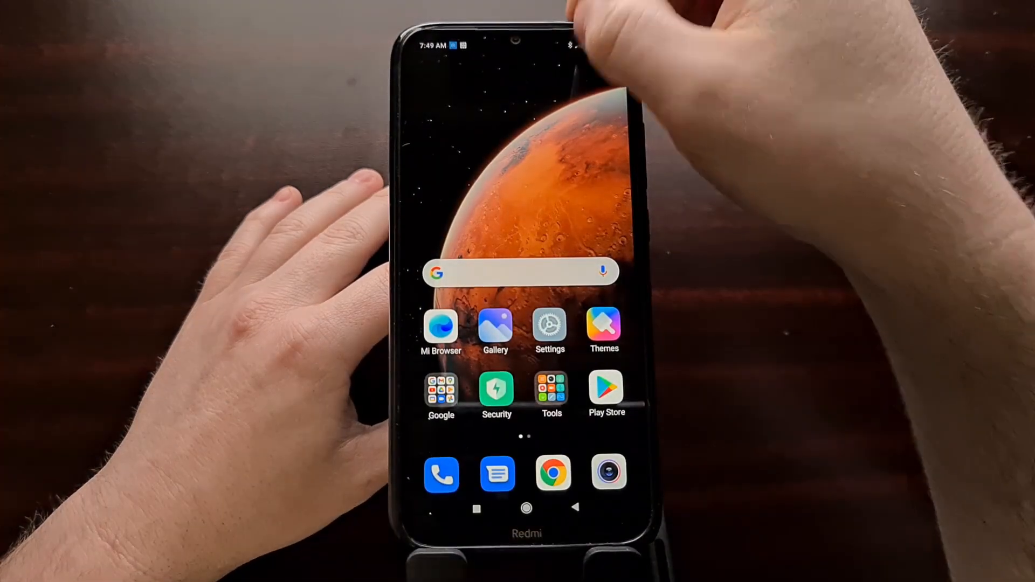
left_click_drag(514, 39, 515, 264)
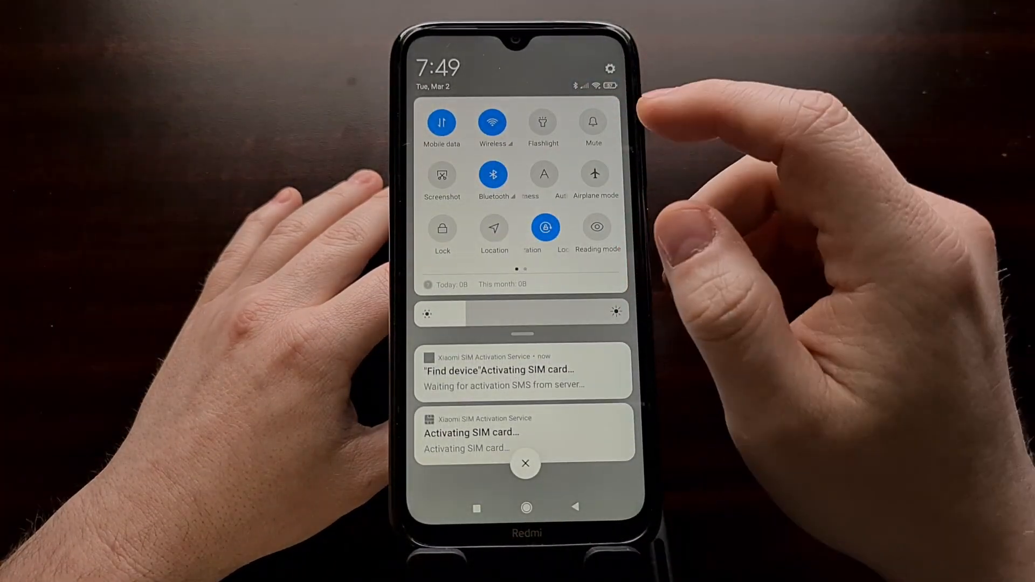
left_click(494, 124)
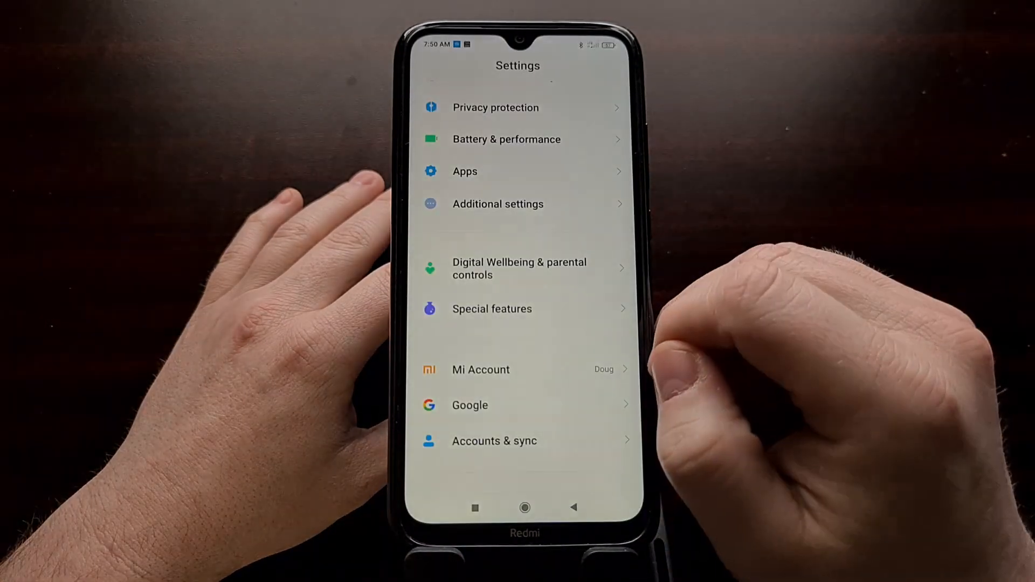
Open Mi Unlock status from Additional settings > Developer options
left_click(498, 204)
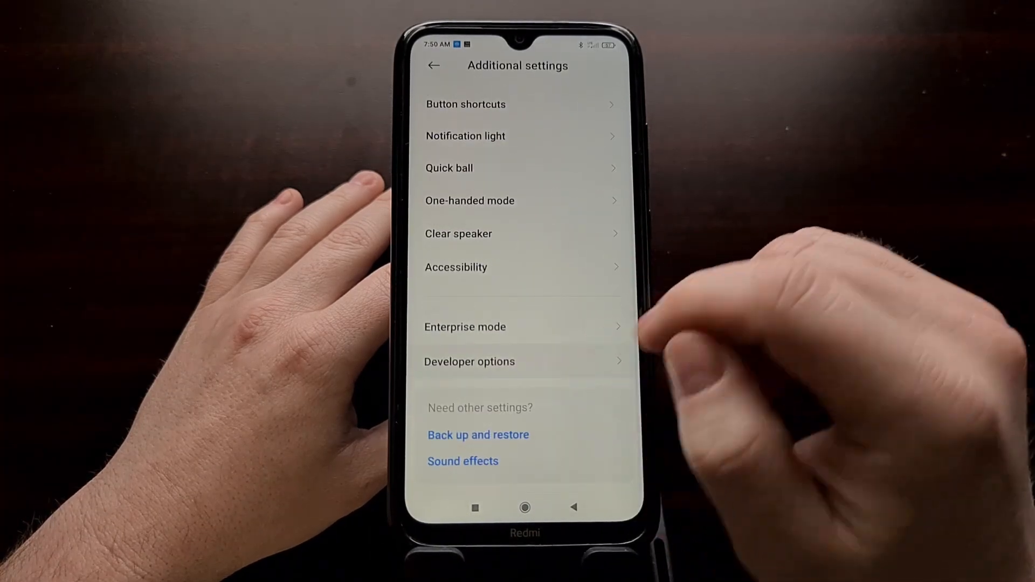
left_click(468, 361)
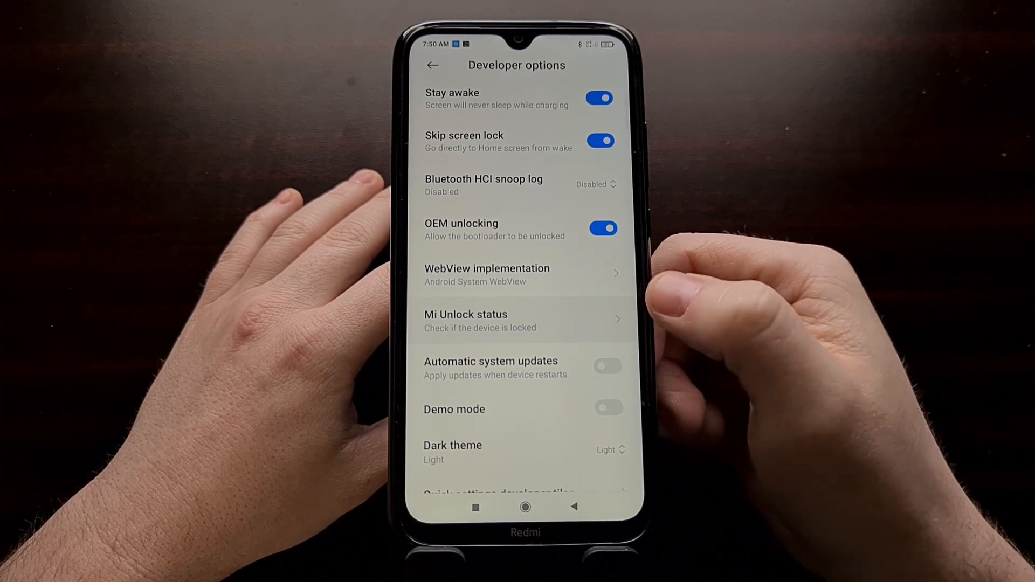
left_click(521, 320)
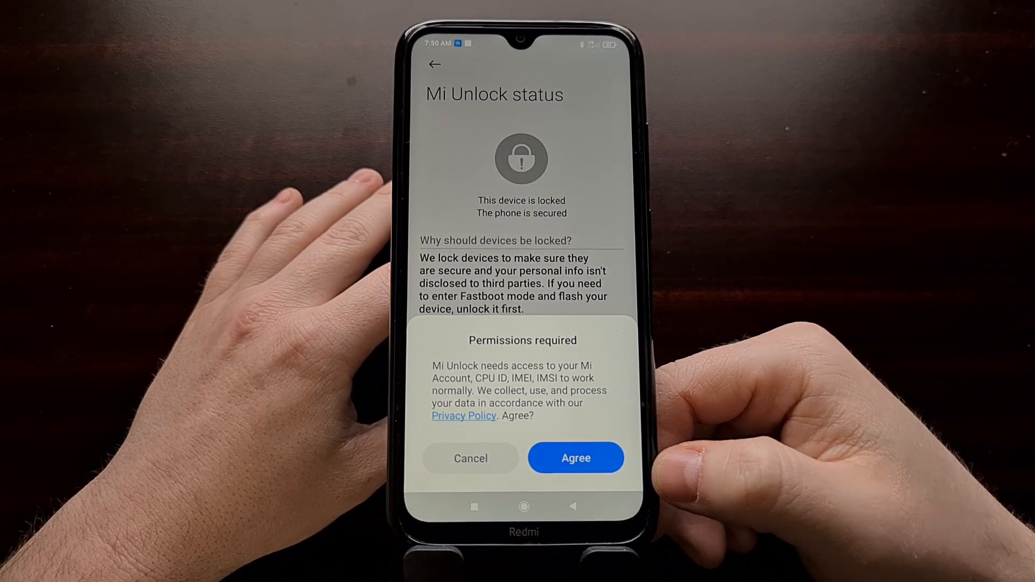
Agree to Mi Unlock permissions, read the instructions, and tap Add account and device
left_click(575, 457)
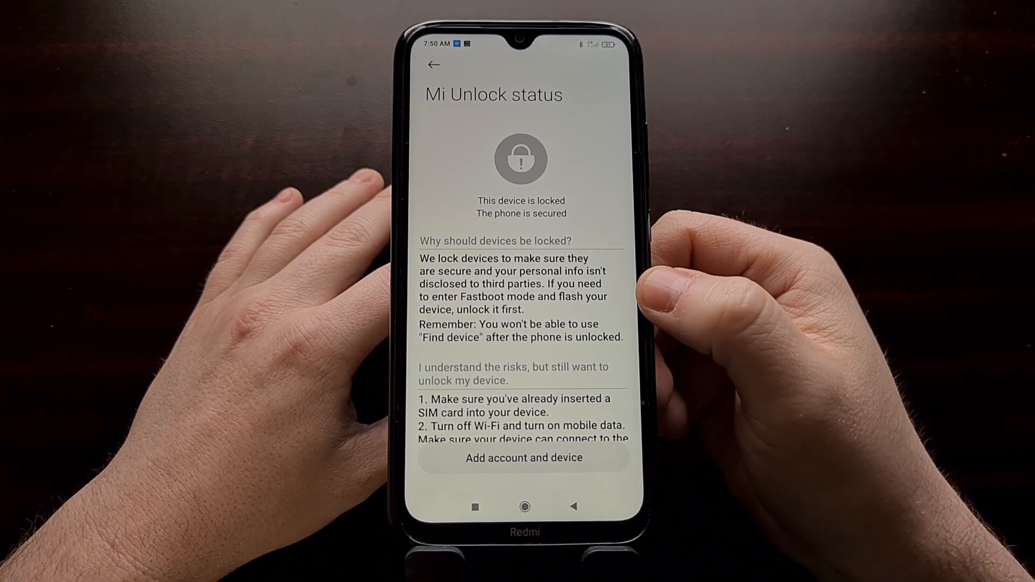
scroll("down", 3)
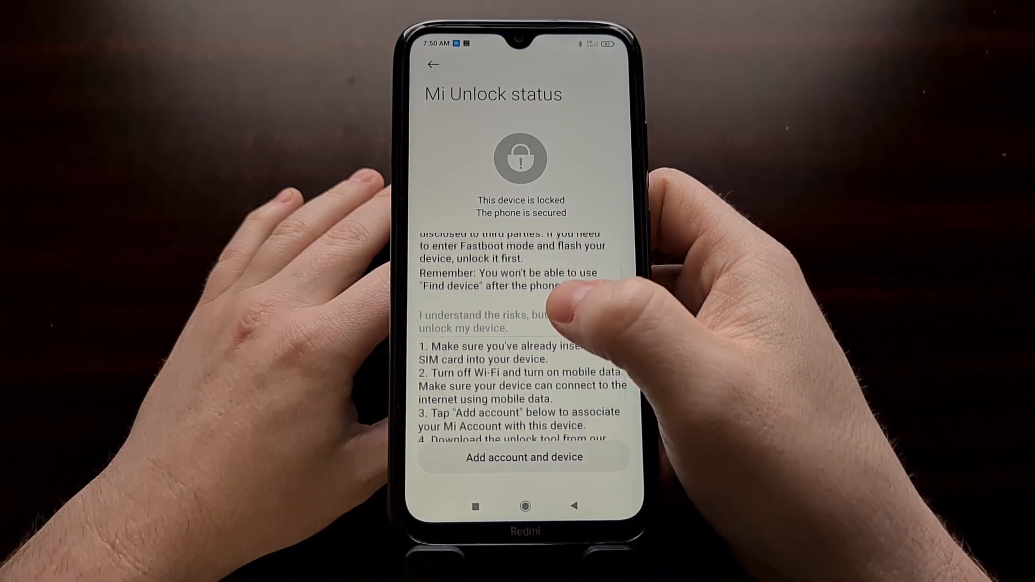
scroll("down", 3)
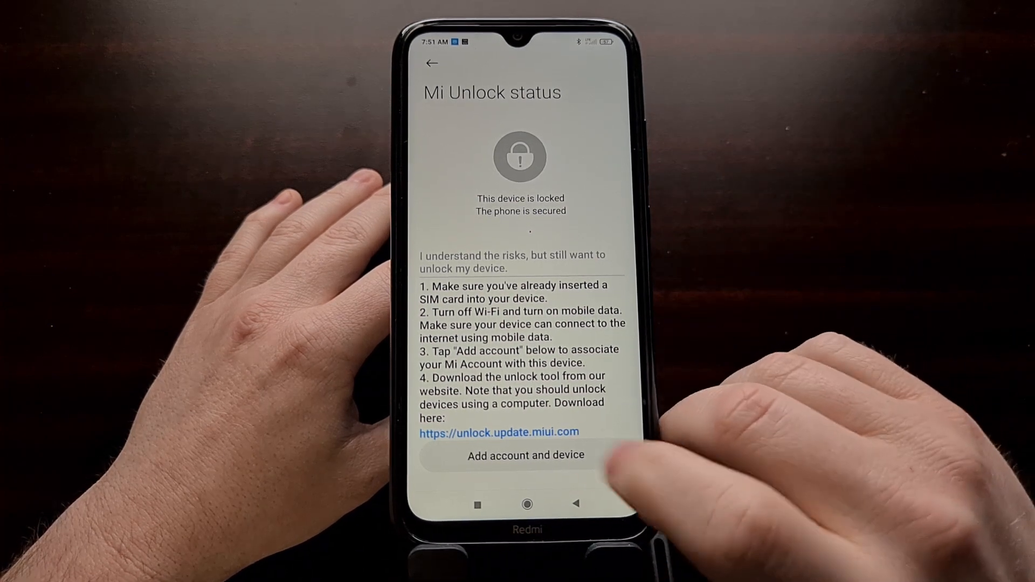
left_click(523, 455)
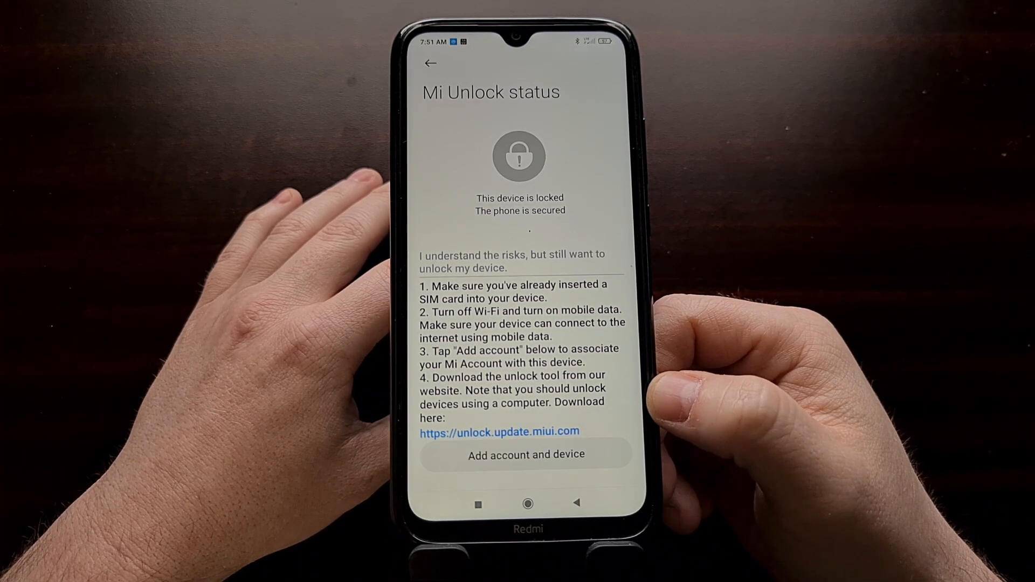
Tap Add account and device again to link the Mi account
left_click(524, 455)
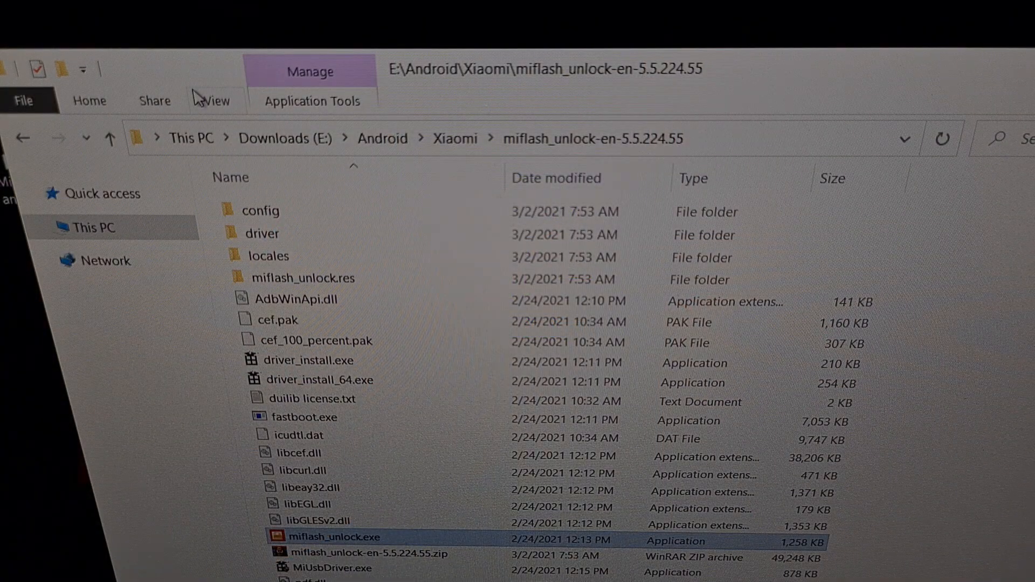
Select and double-click miflash_unlock.exe to launch the Mi Unlock tool
left_click(592, 139)
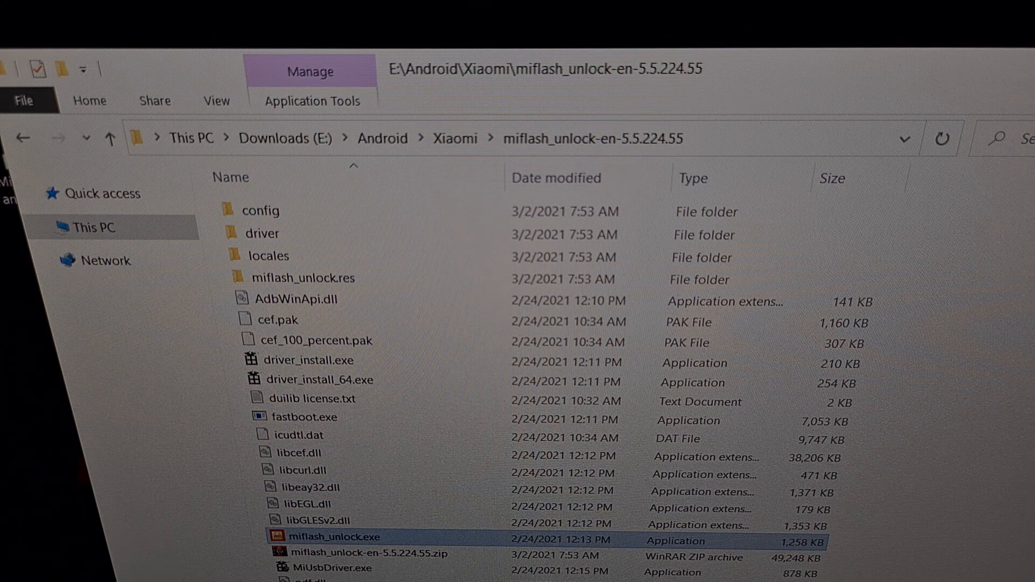
mouse_move(303, 545)
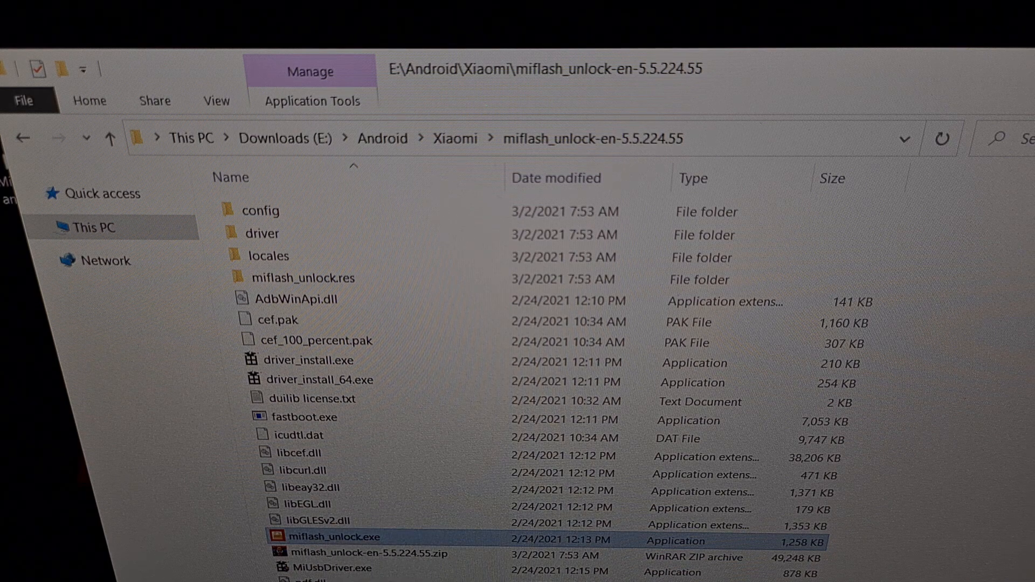
double_click(335, 537)
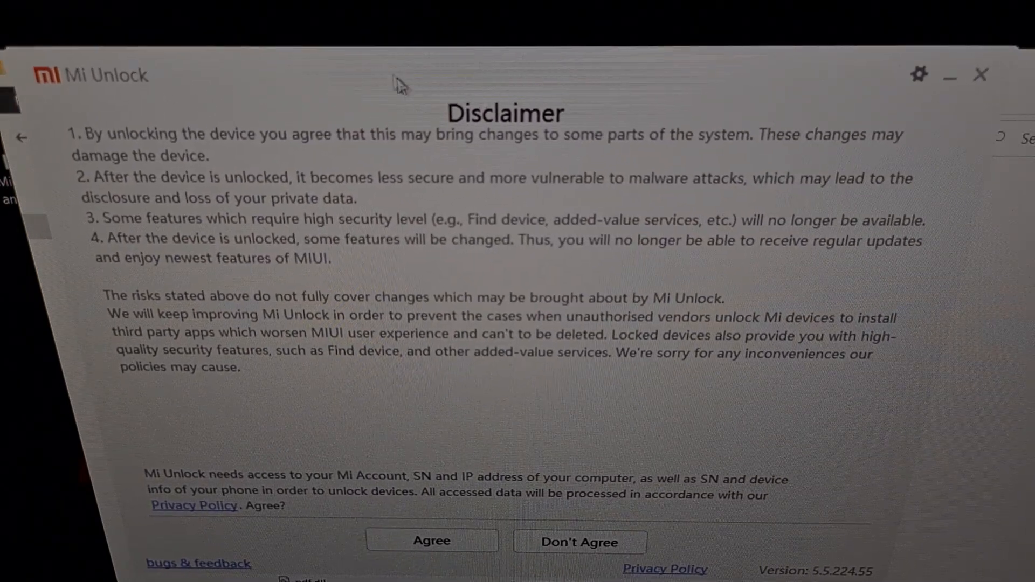
mouse_move(449, 558)
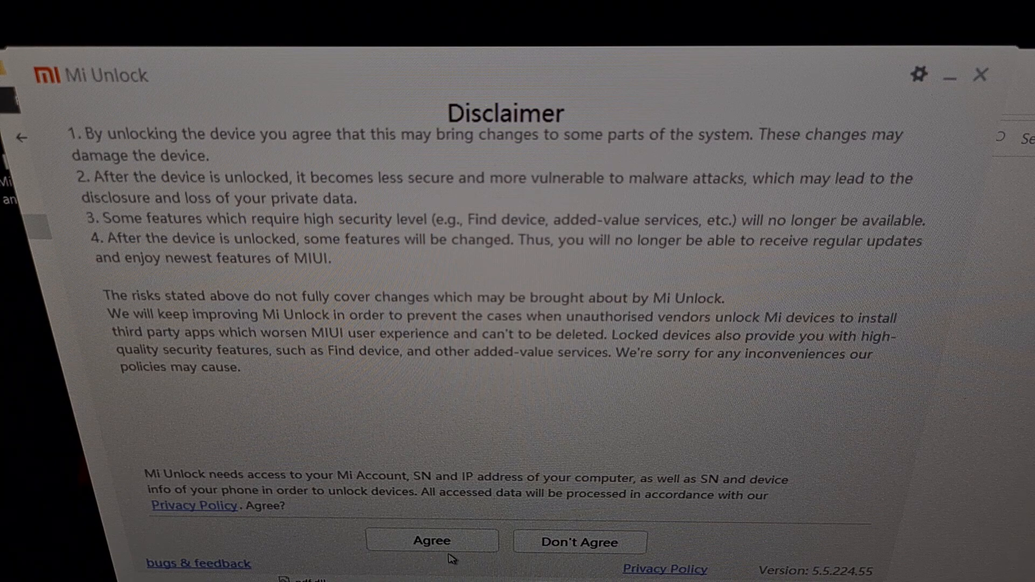
Agree to the Mi Unlock disclaimer
left_click(431, 541)
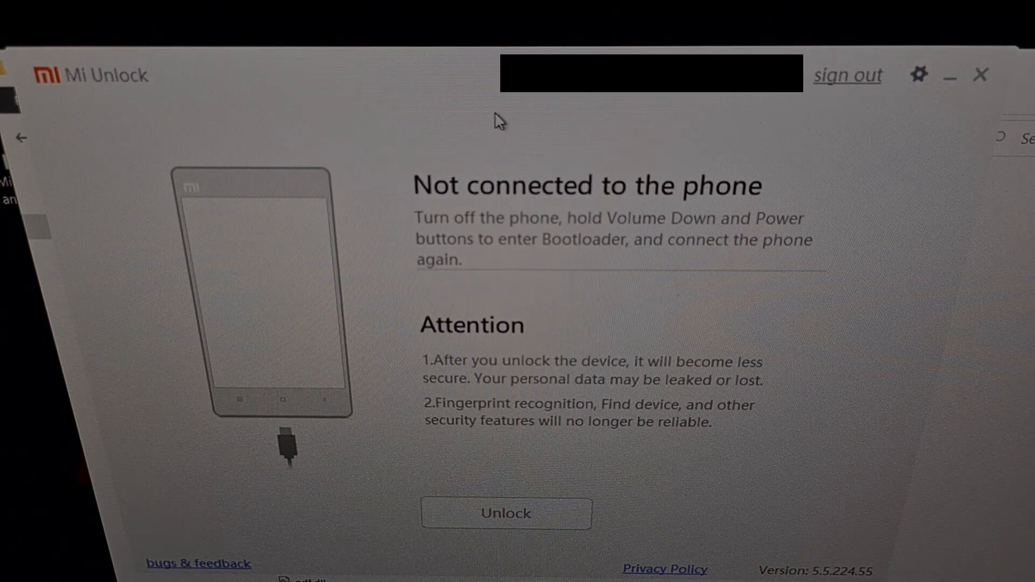
mouse_move(404, 246)
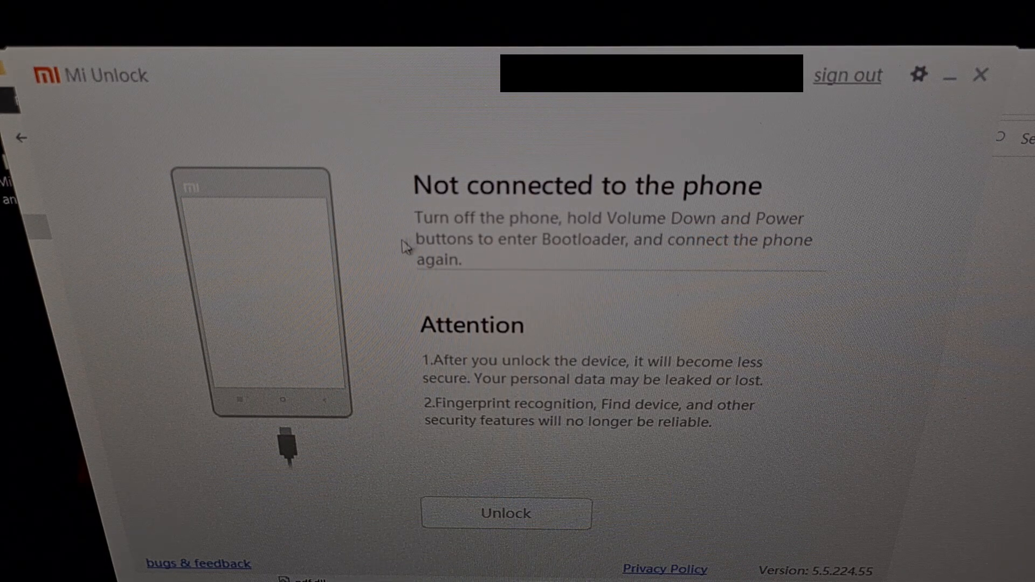
mouse_move(526, 229)
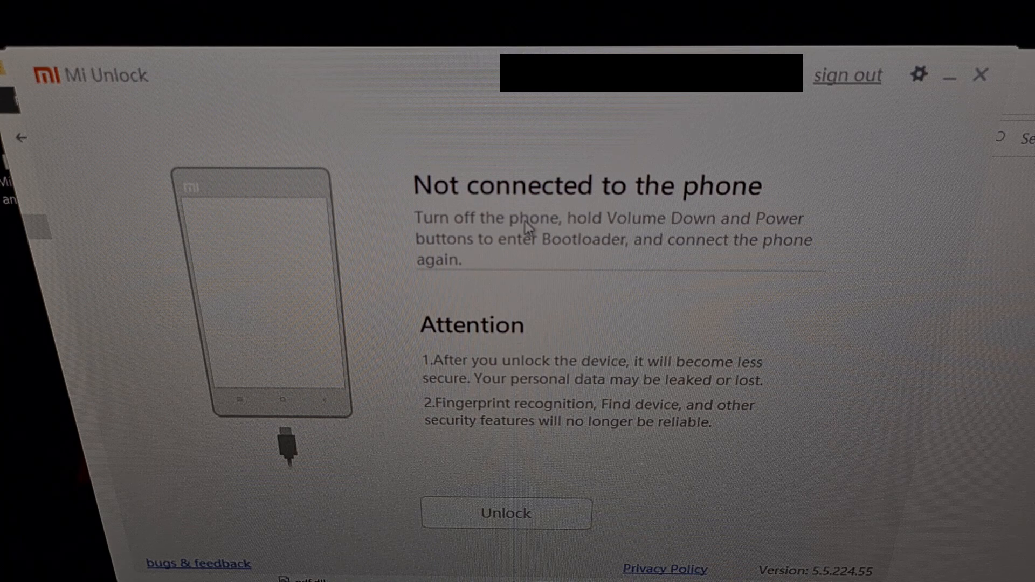
mouse_move(627, 238)
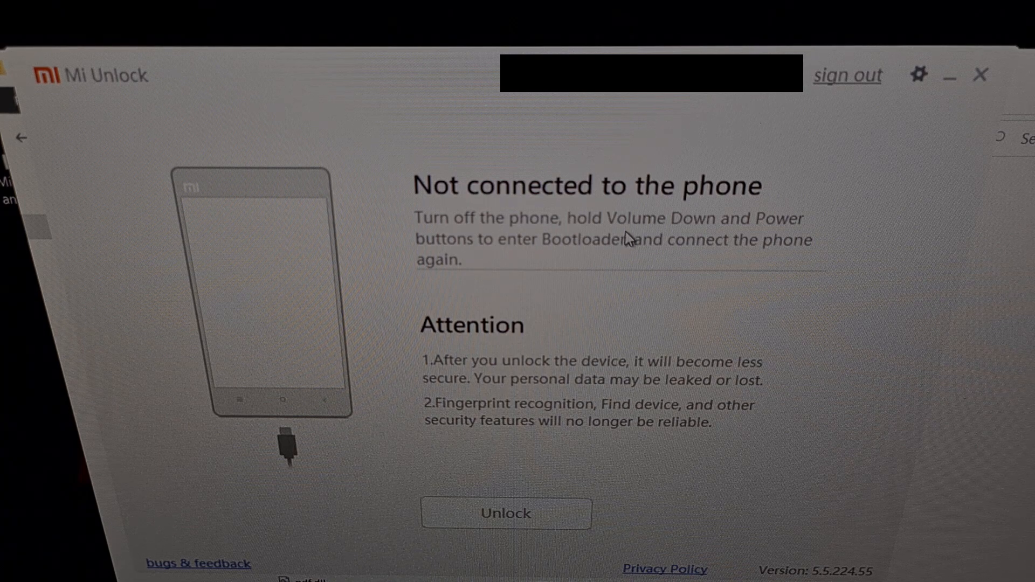
mouse_move(706, 231)
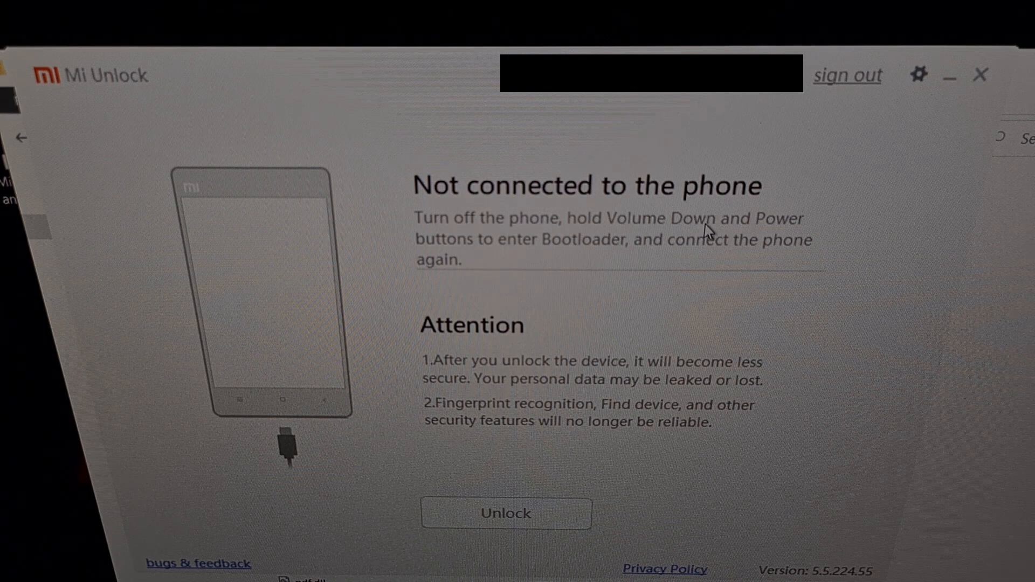
mouse_move(583, 248)
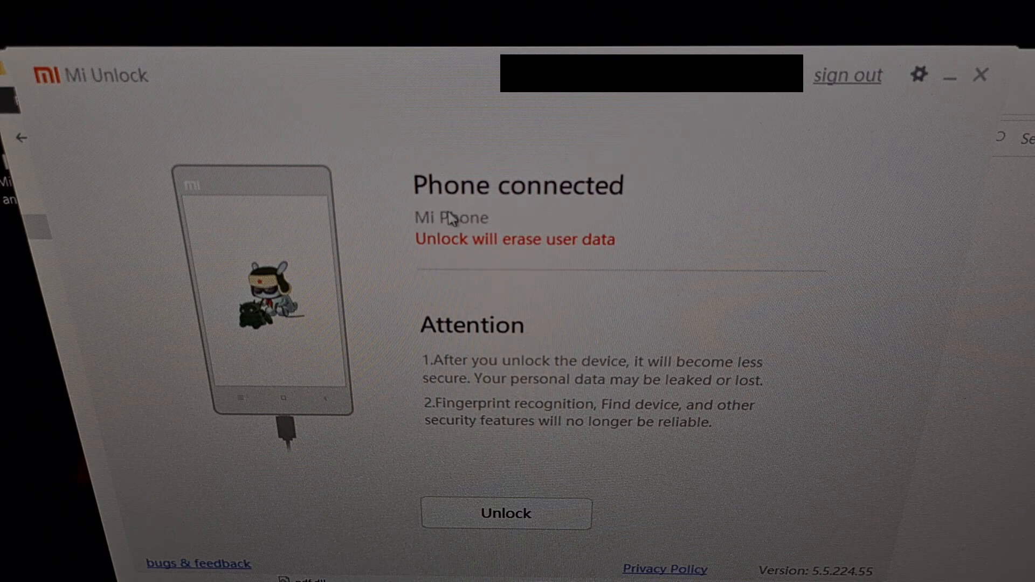
mouse_move(442, 241)
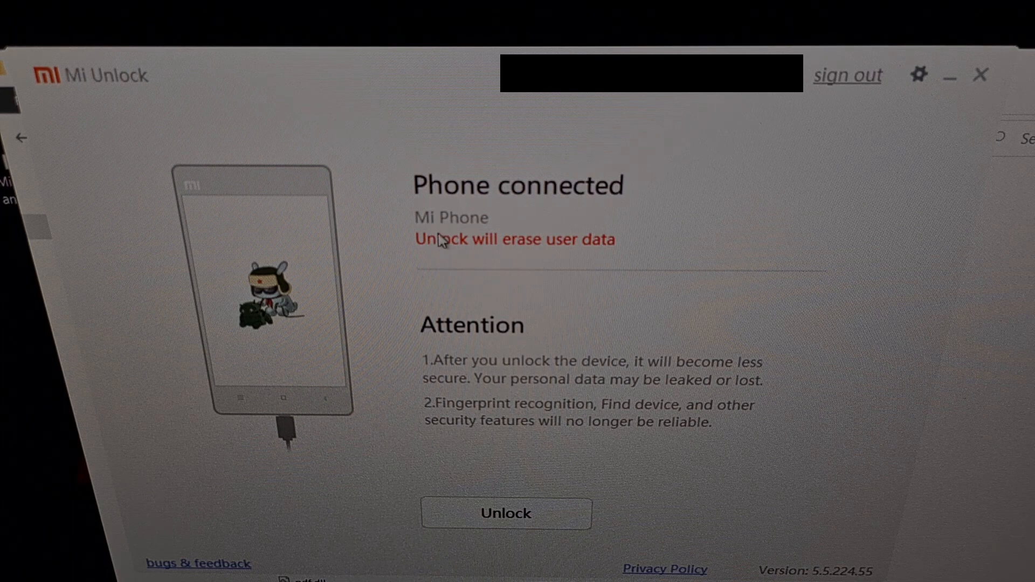
mouse_move(464, 221)
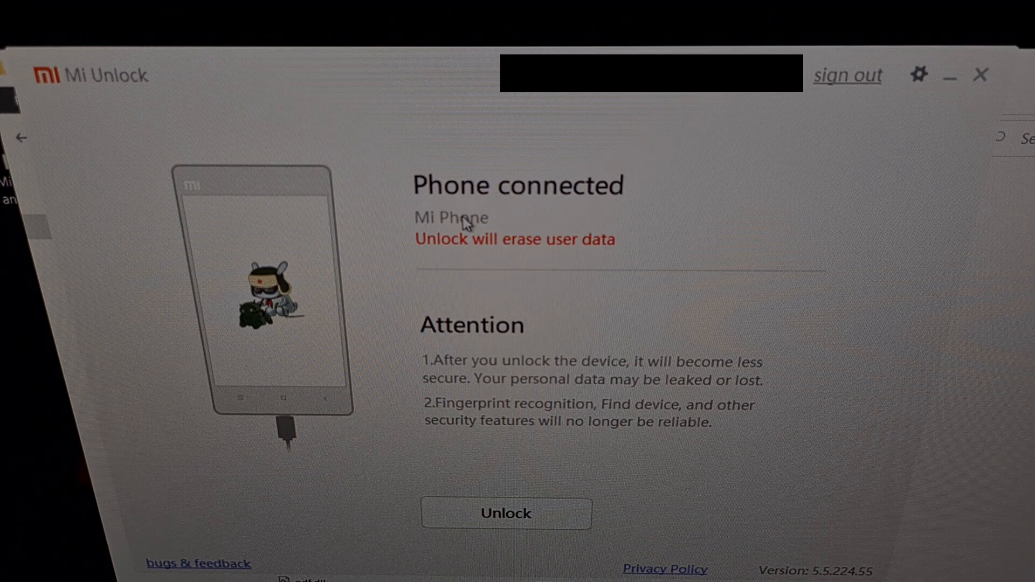
mouse_move(449, 251)
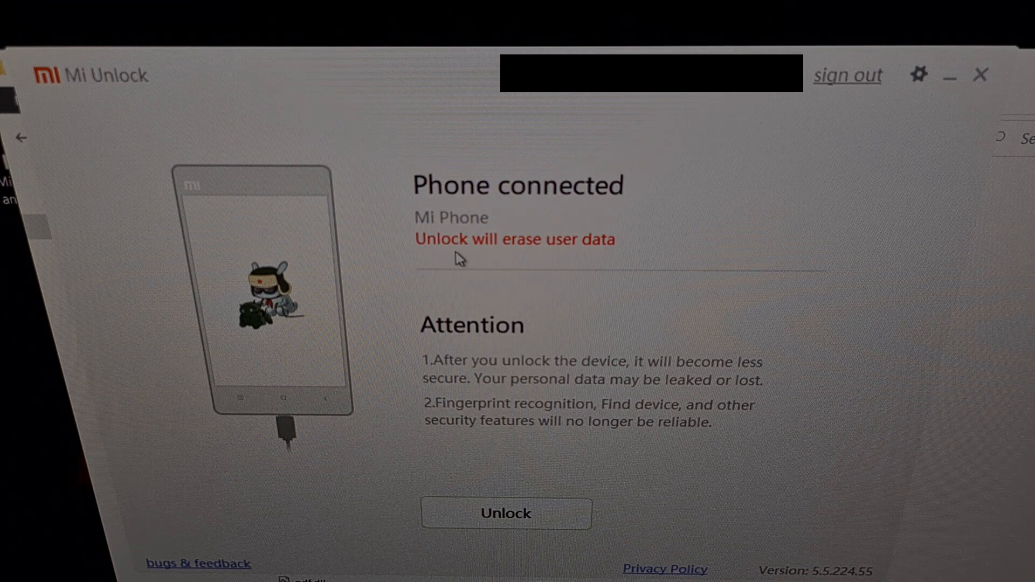
mouse_move(449, 258)
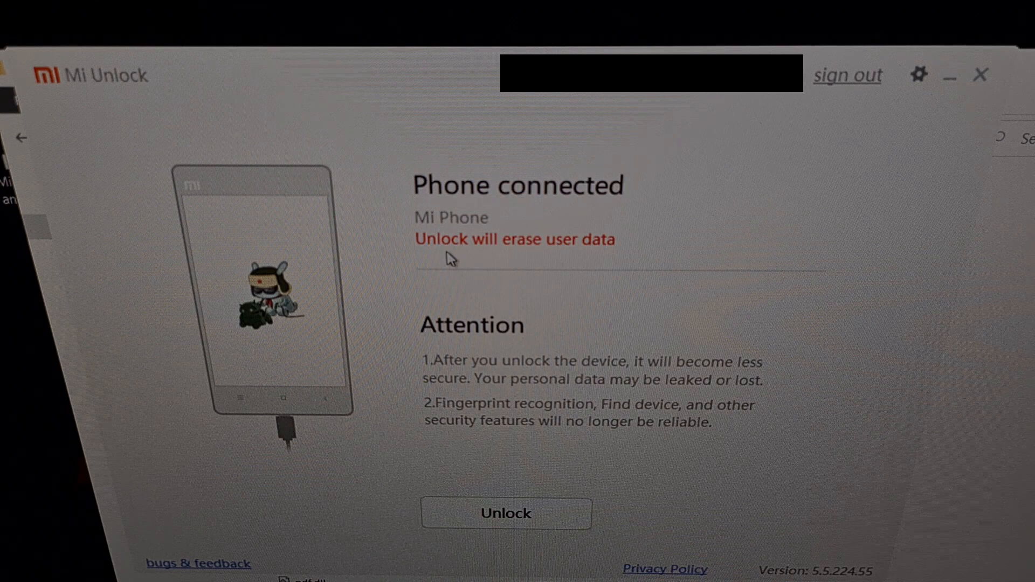
mouse_move(561, 262)
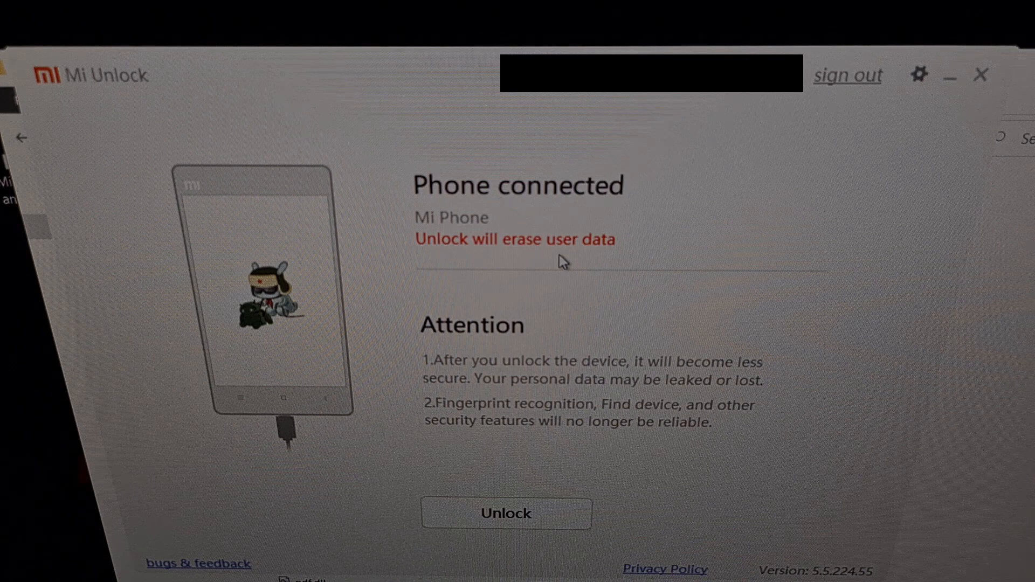
mouse_move(506, 514)
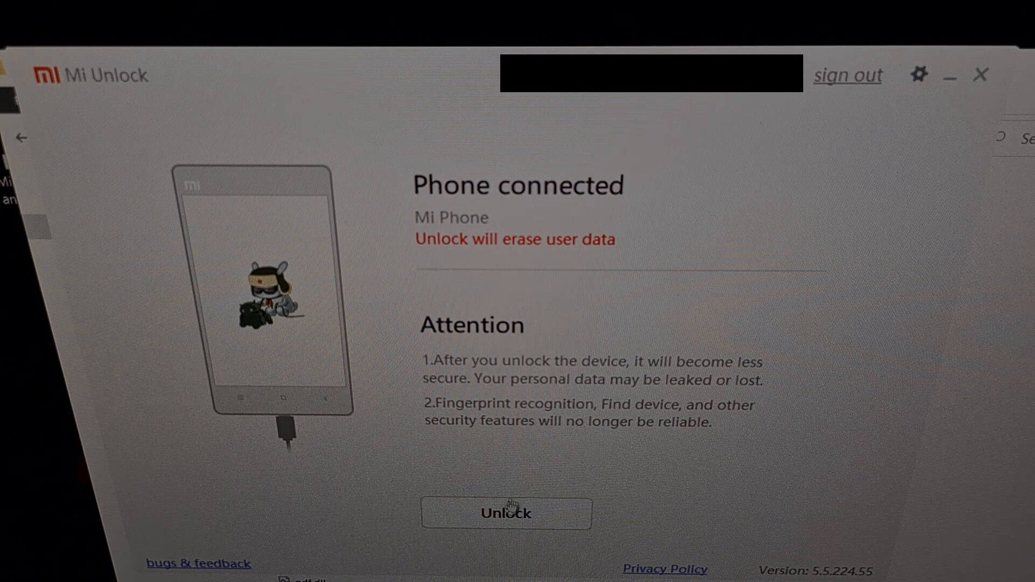
mouse_move(503, 526)
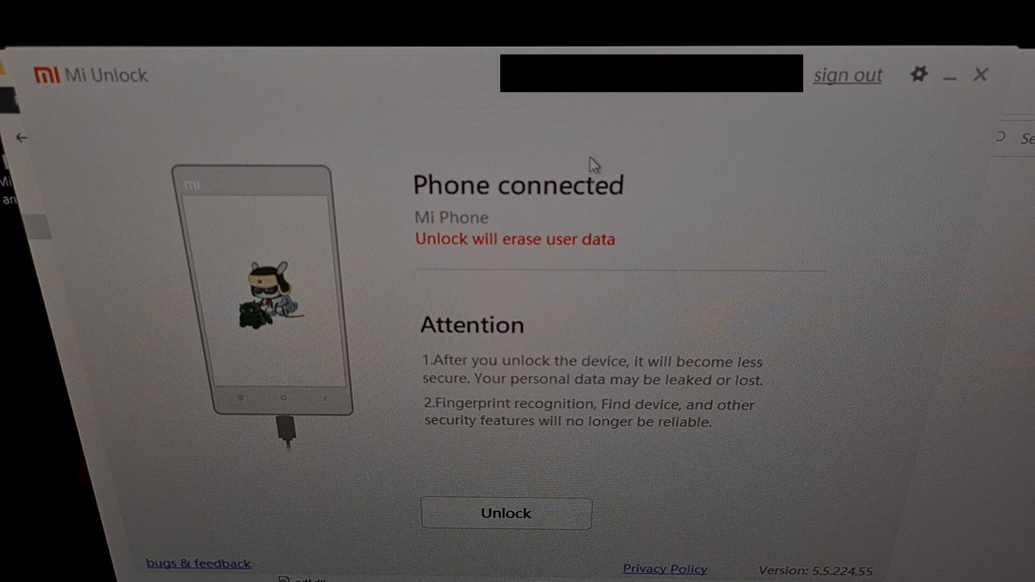
mouse_move(476, 262)
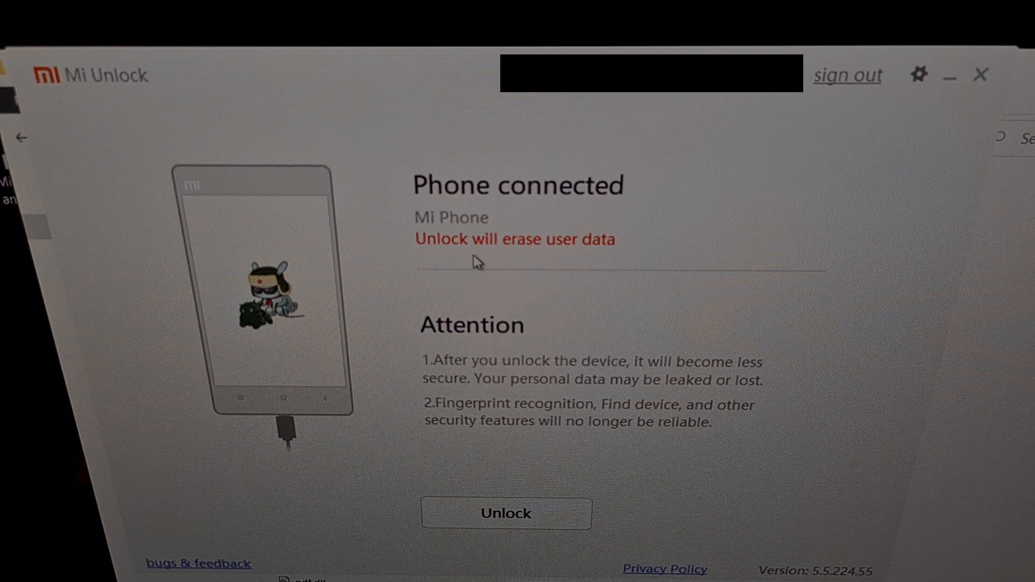
mouse_move(532, 512)
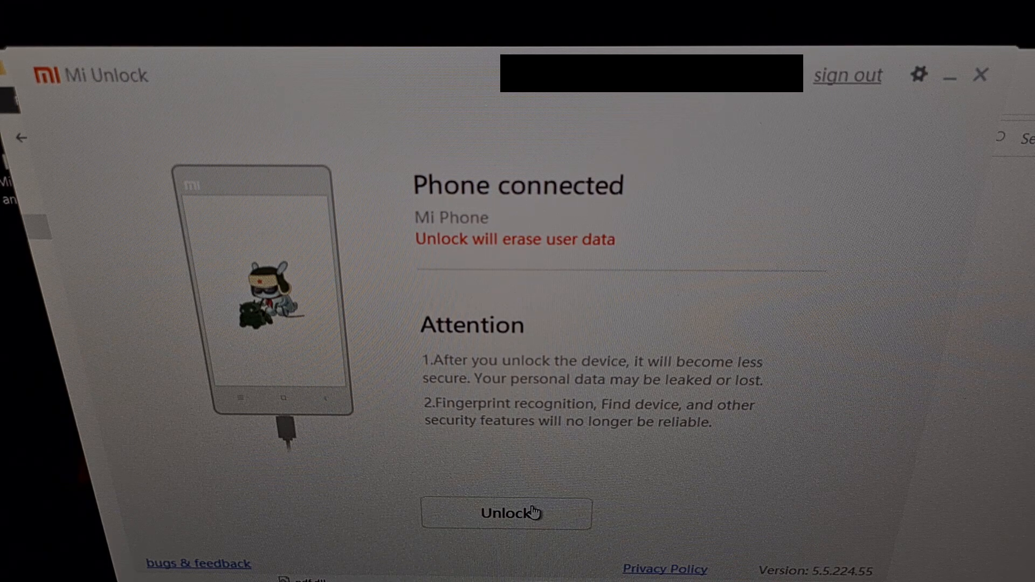
Start unlocking and choose 'Unlock anyway' on the data-erase and malware warnings
left_click(506, 512)
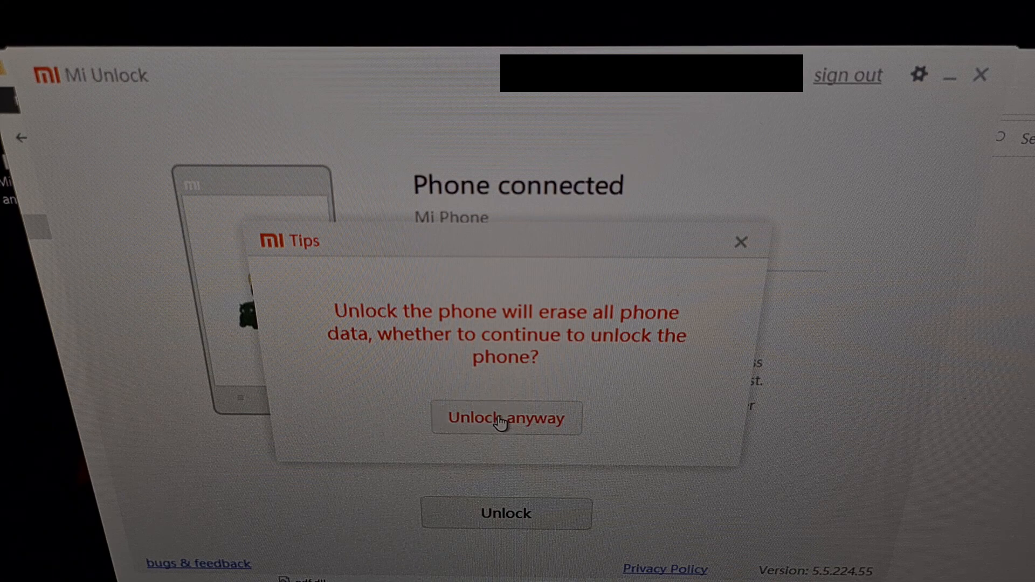
left_click(505, 417)
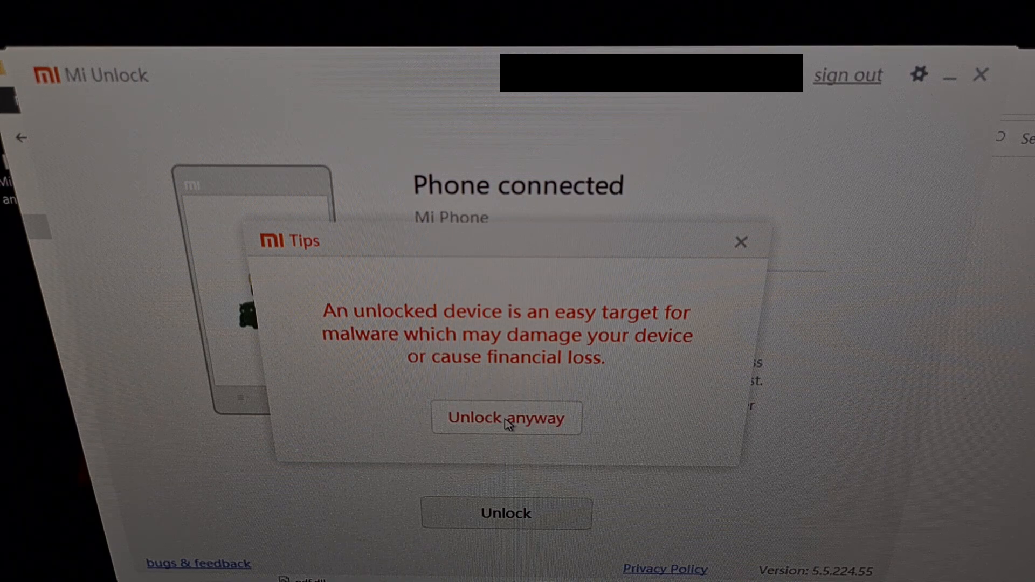
left_click(507, 417)
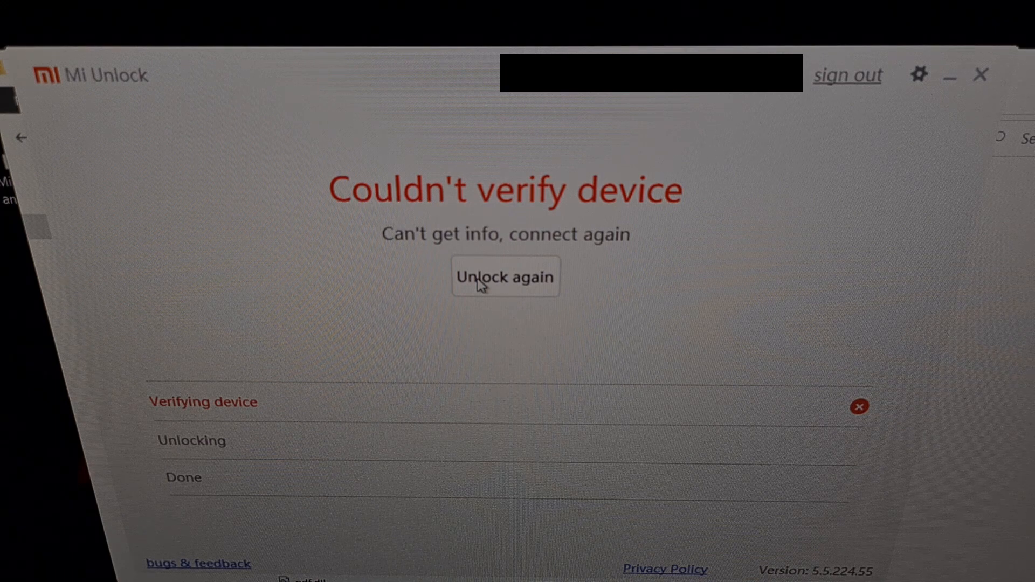
Retry the unlock three times with 'Unlock again' after the verification errors
left_click(505, 277)
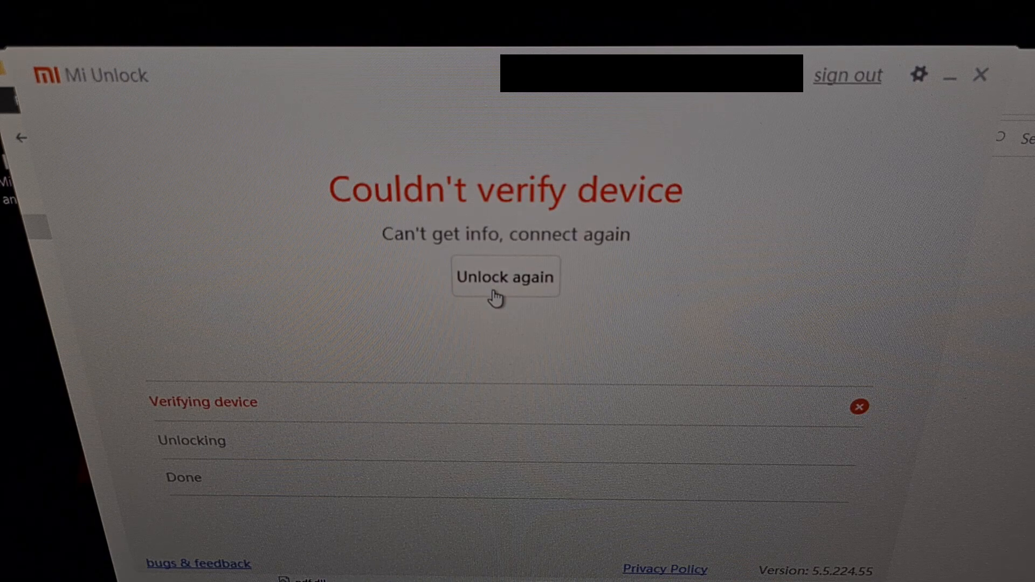
mouse_move(712, 341)
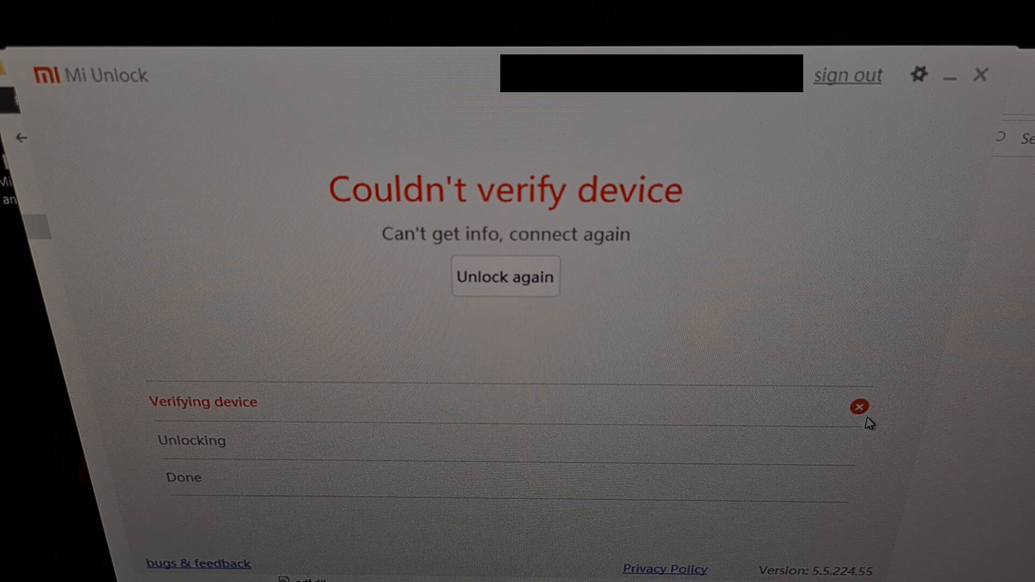
mouse_move(848, 426)
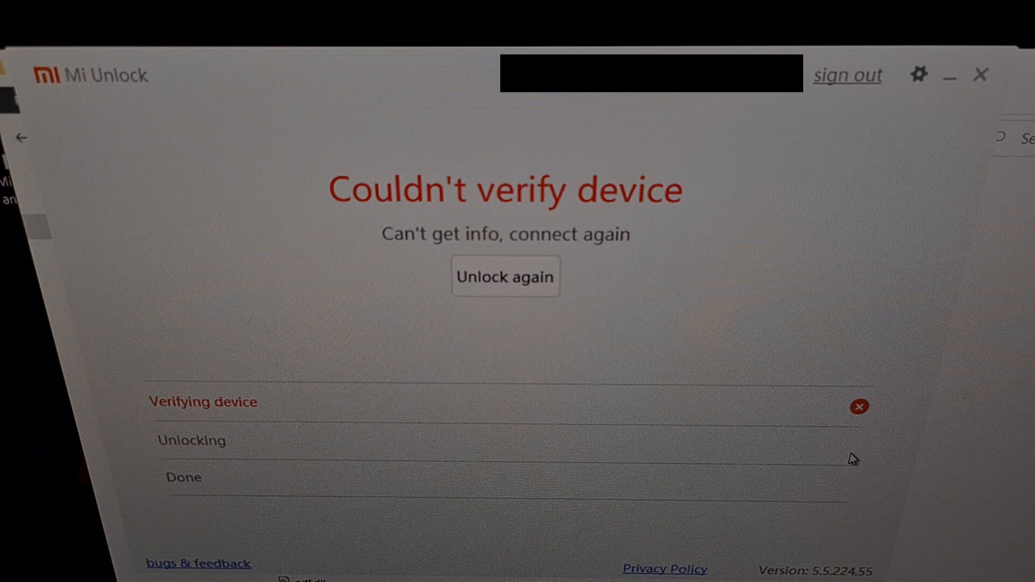
mouse_move(518, 276)
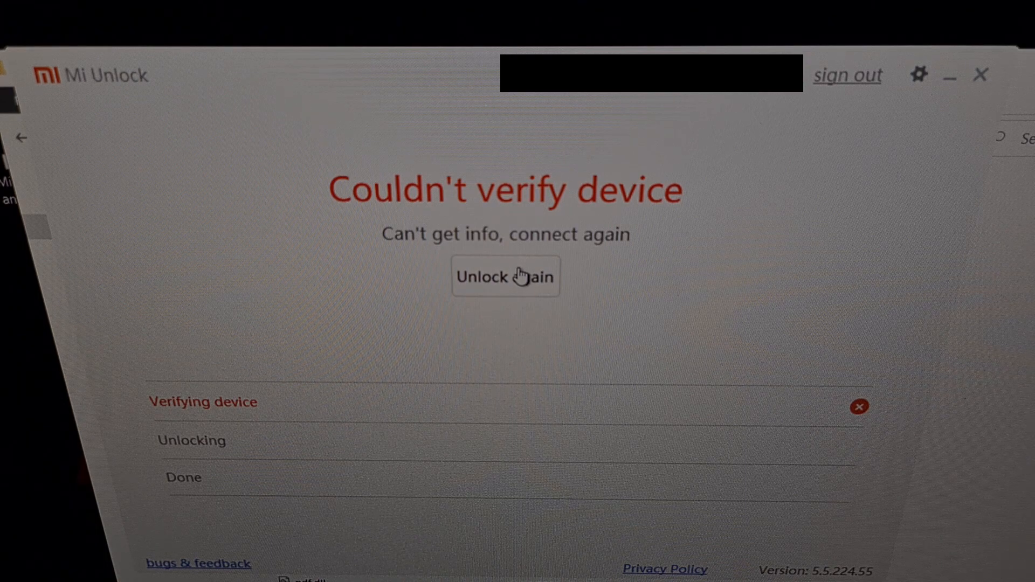
left_click(505, 277)
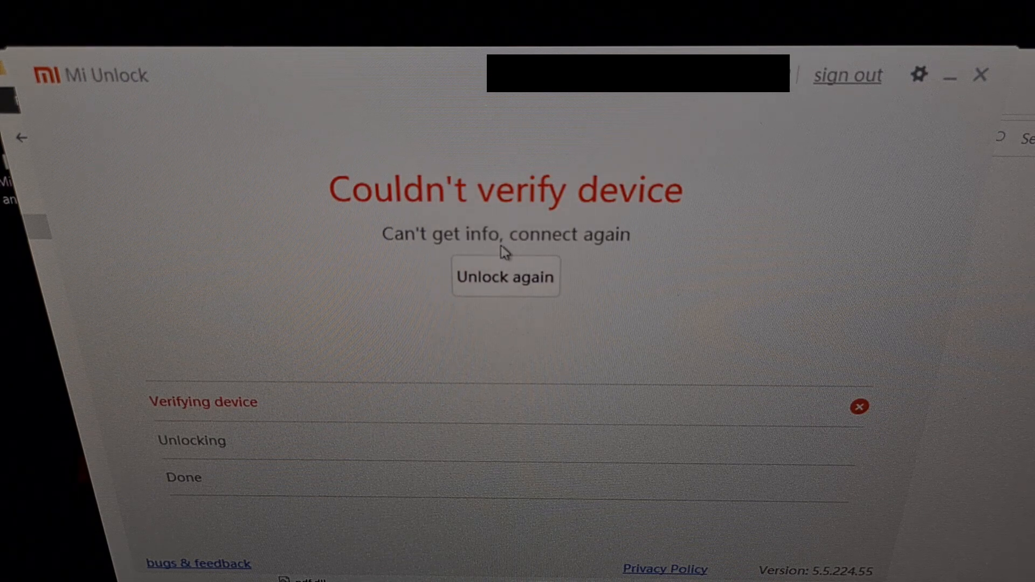
left_click(505, 277)
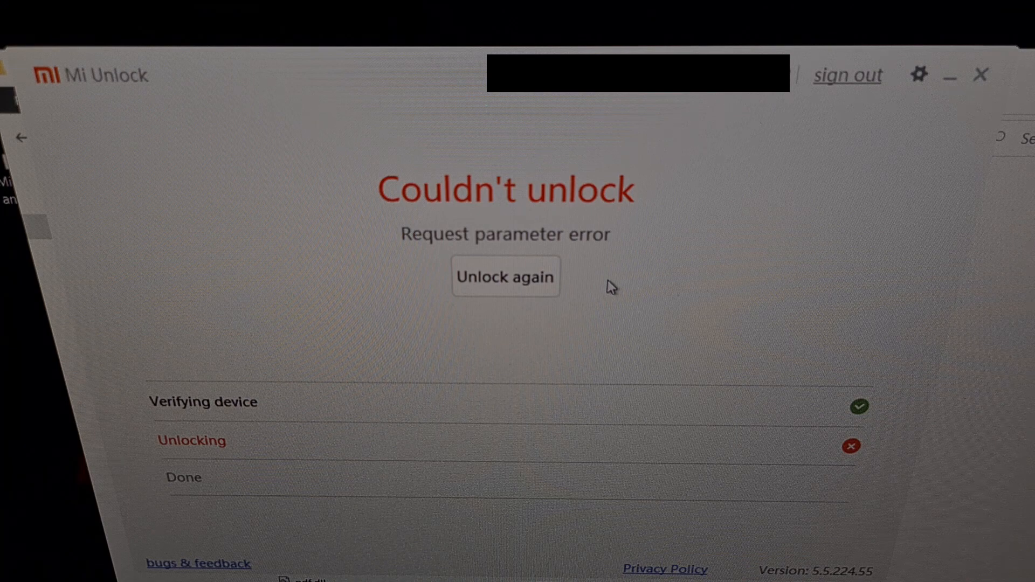
mouse_move(468, 253)
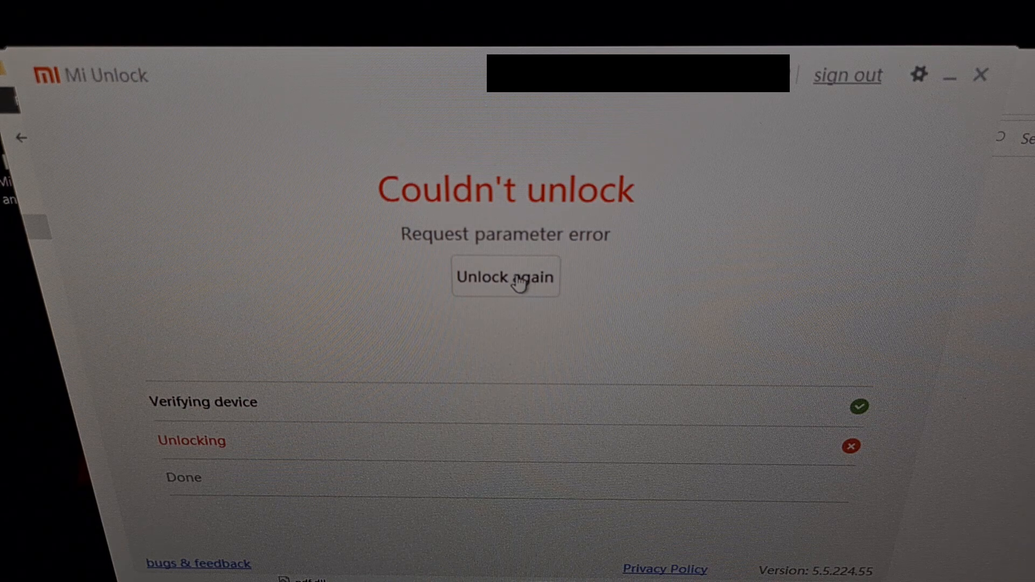
mouse_move(525, 259)
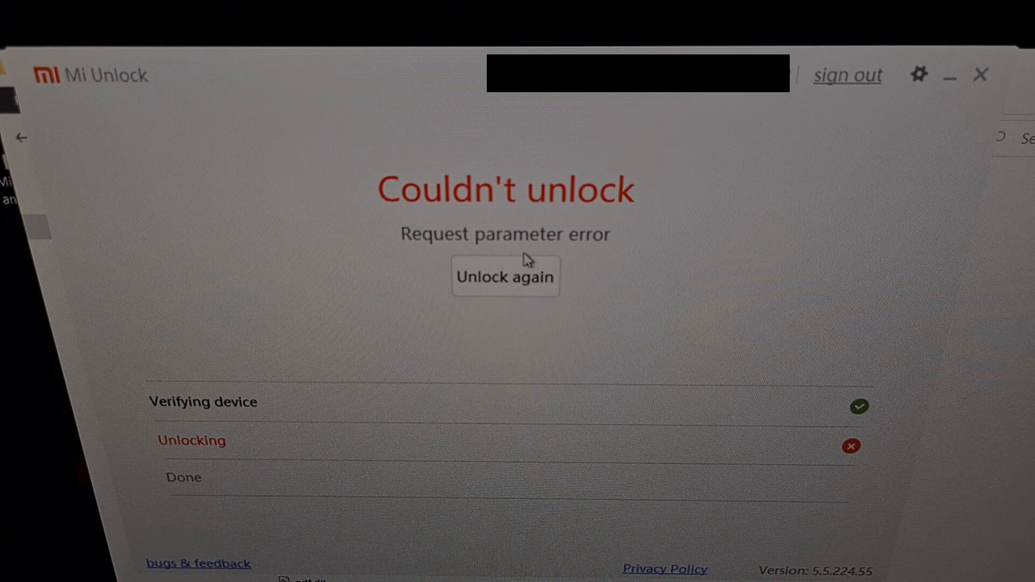
Retry the unlock twice after the request parameter error, reaching the 168-hour wait notice
left_click(505, 276)
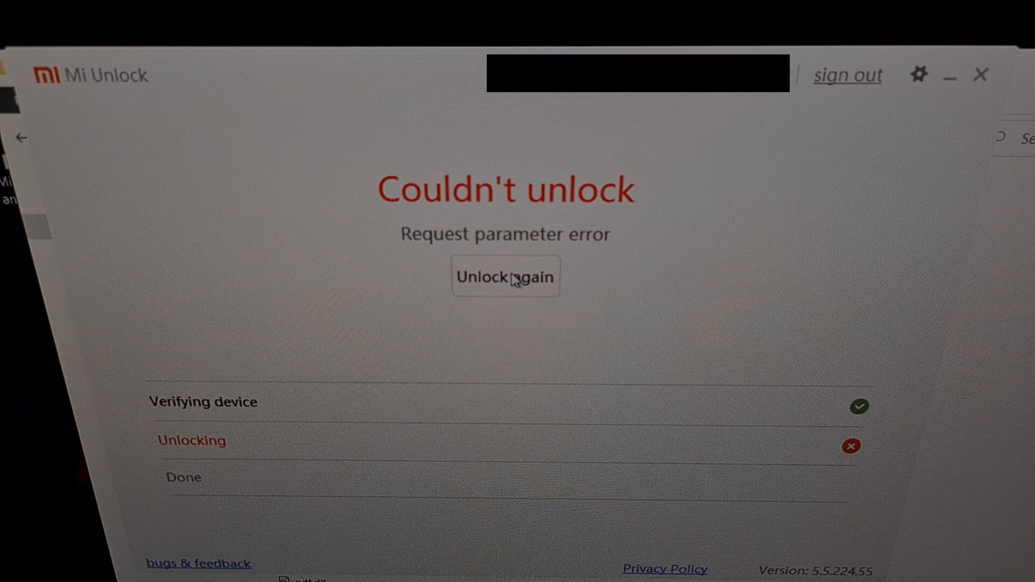
left_click(505, 276)
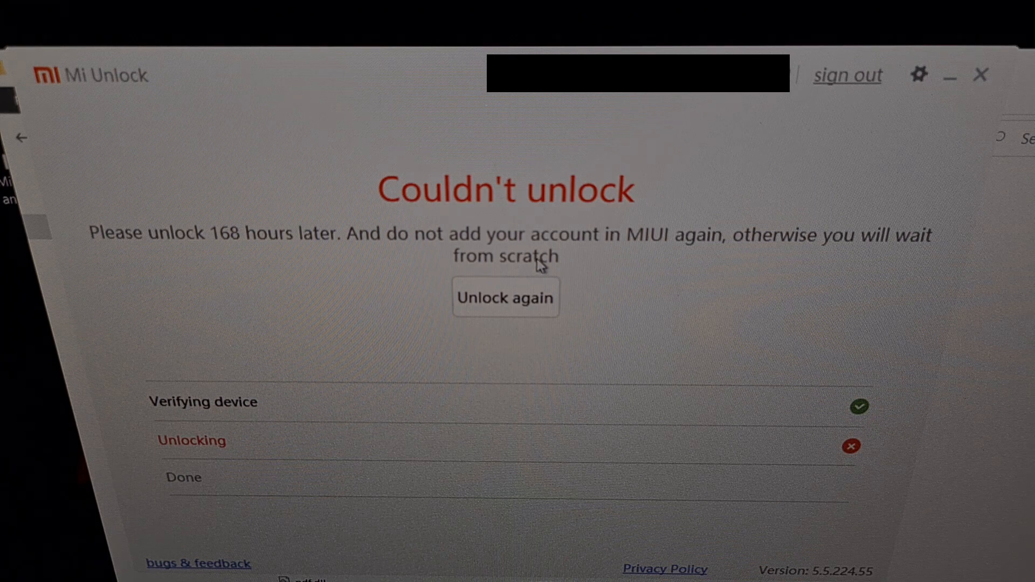
mouse_move(537, 249)
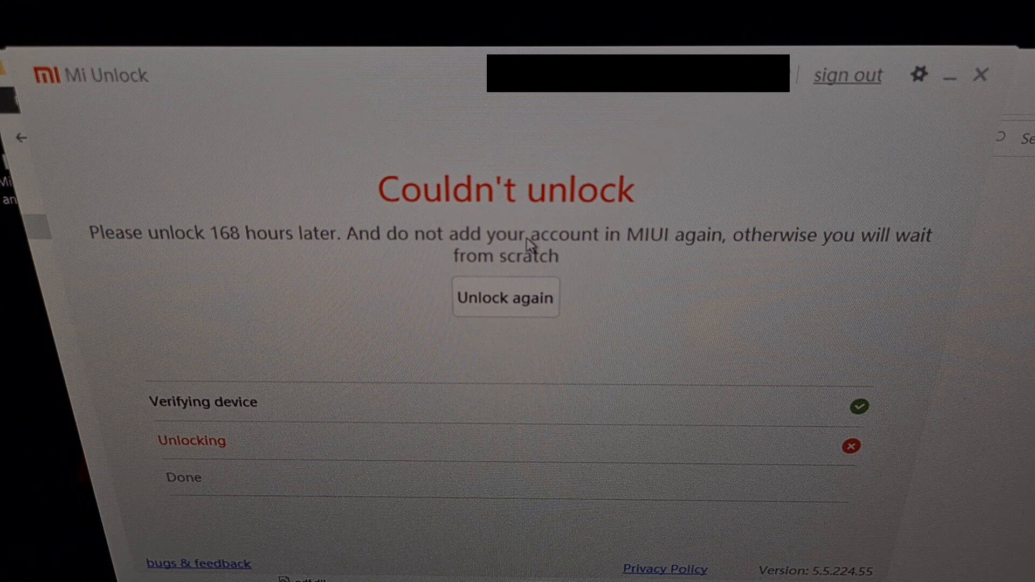
mouse_move(356, 279)
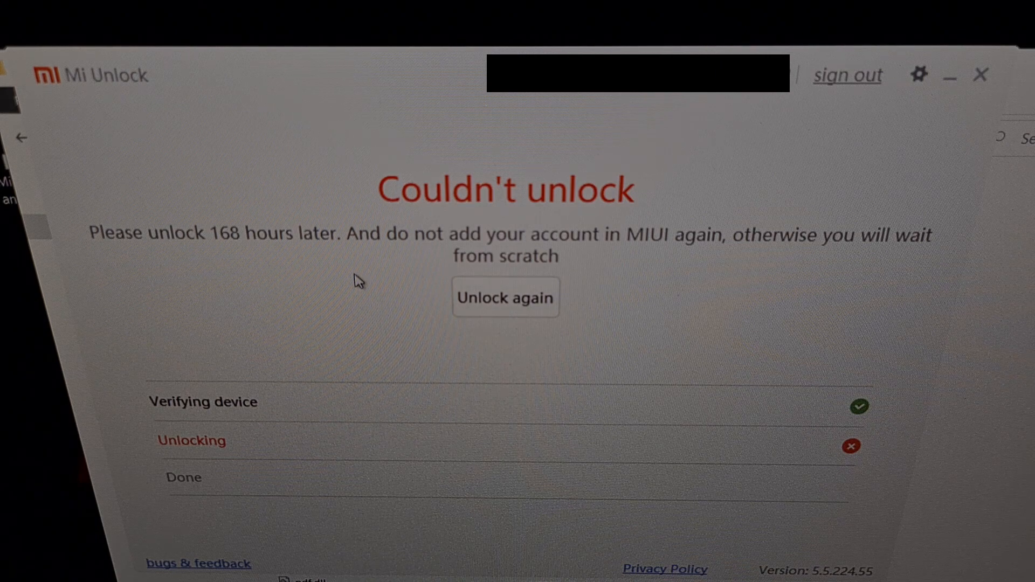
mouse_move(373, 261)
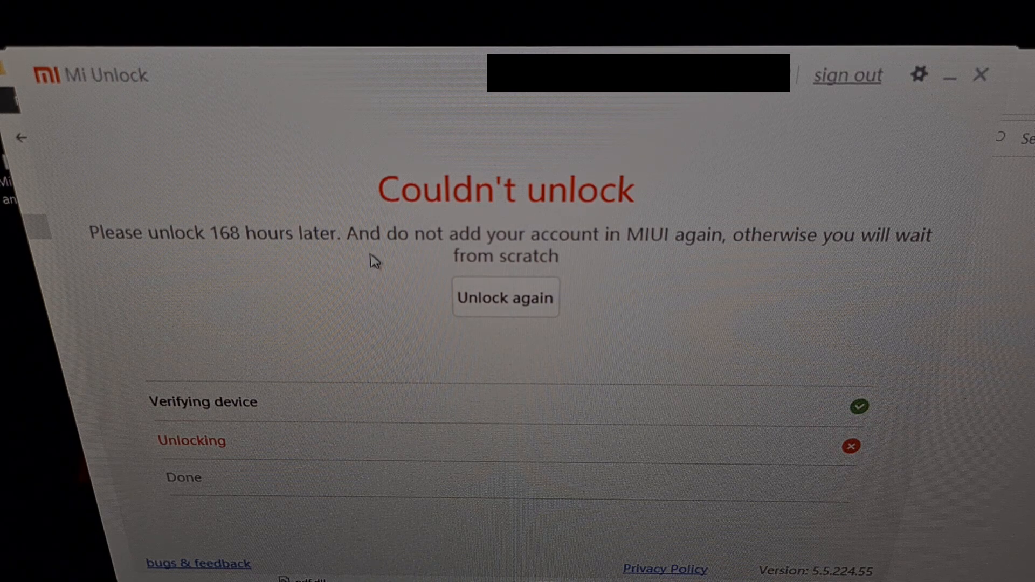
mouse_move(377, 252)
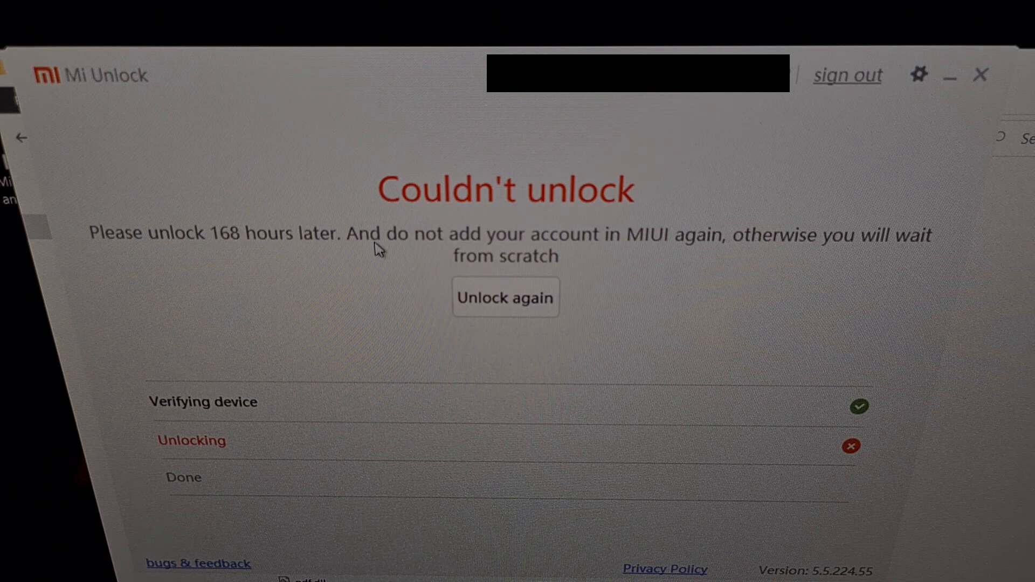
mouse_move(385, 241)
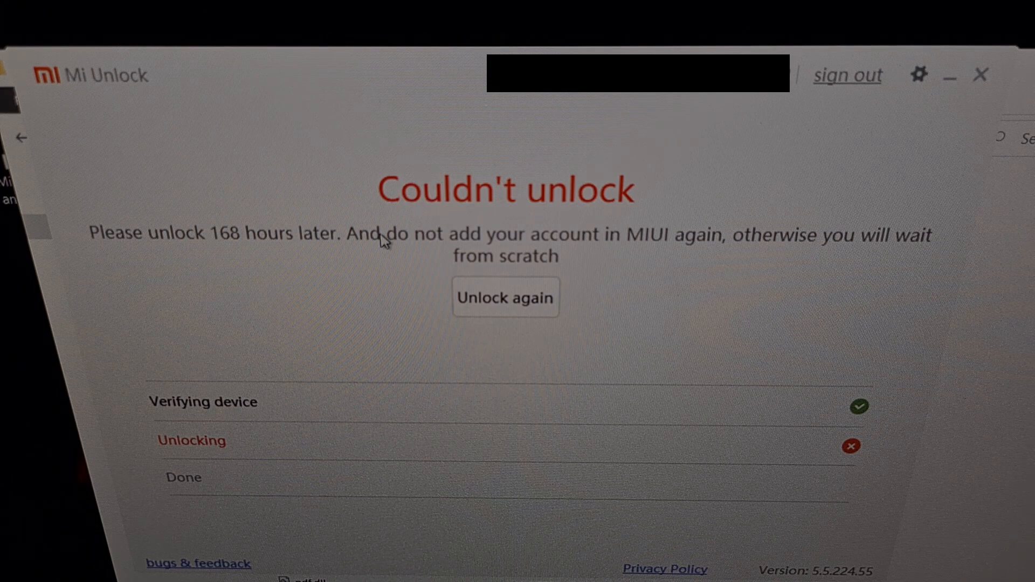
mouse_move(480, 274)
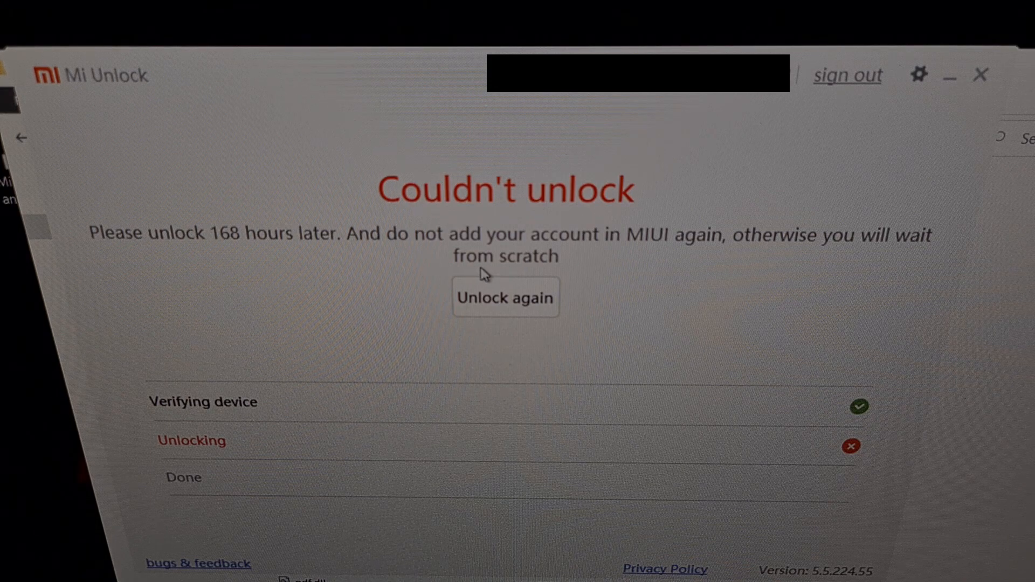
mouse_move(480, 268)
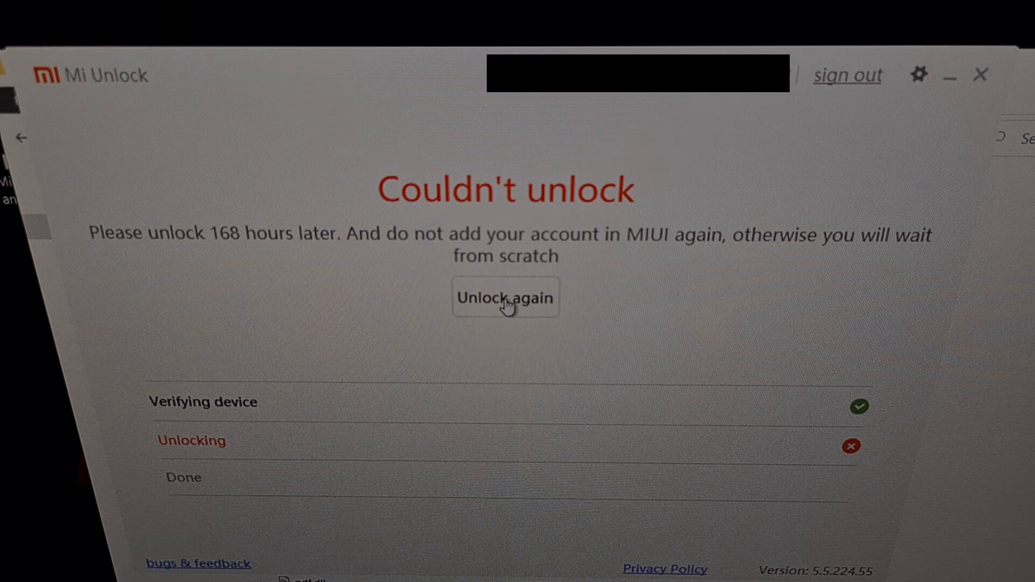
mouse_move(539, 347)
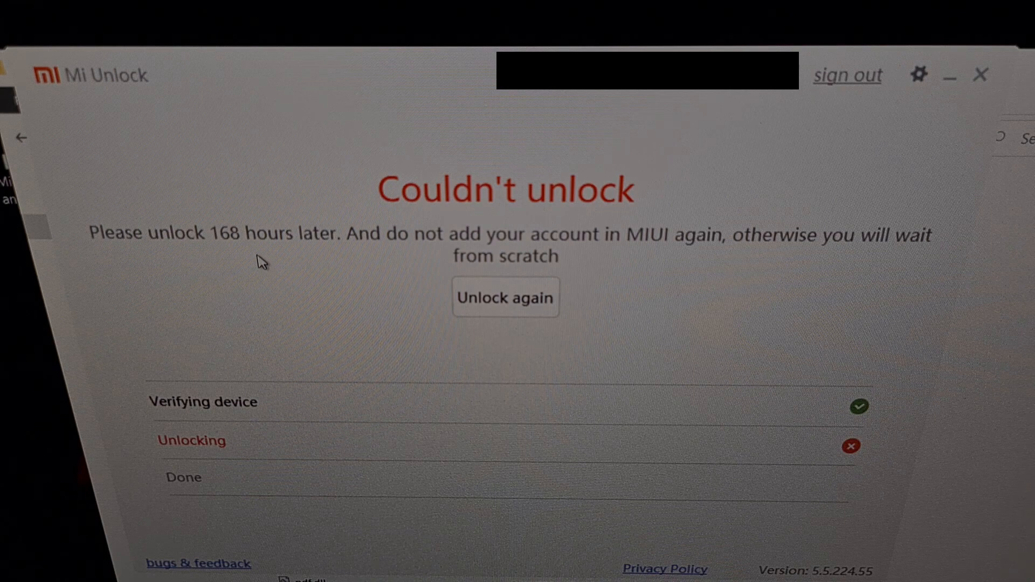
mouse_move(220, 256)
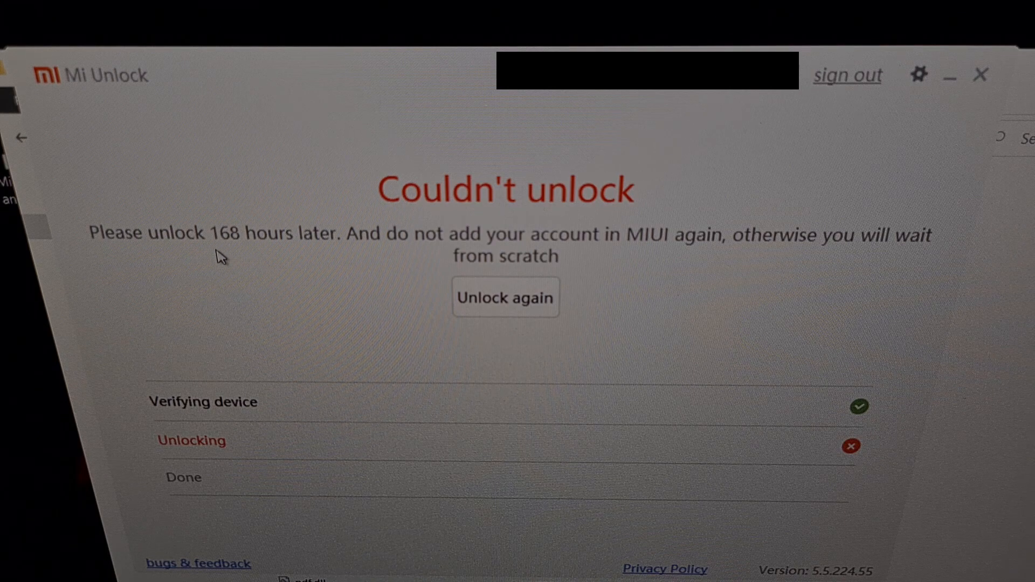
mouse_move(236, 258)
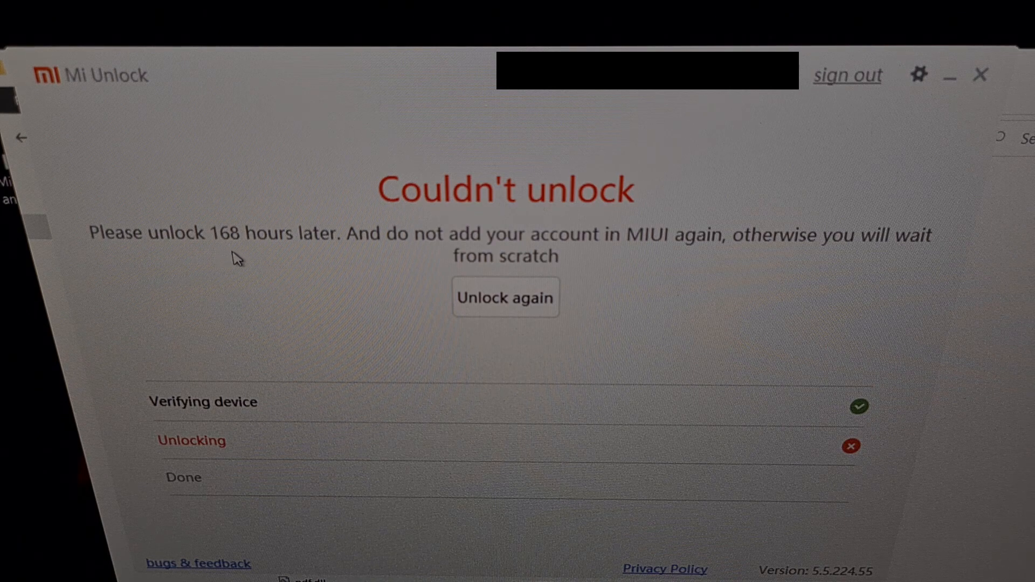
mouse_move(244, 256)
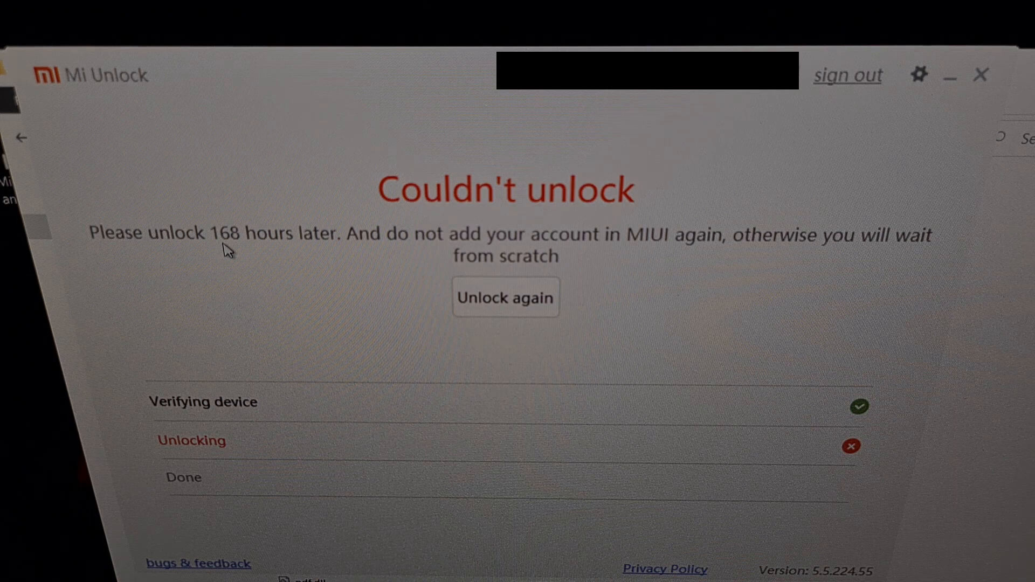
mouse_move(174, 97)
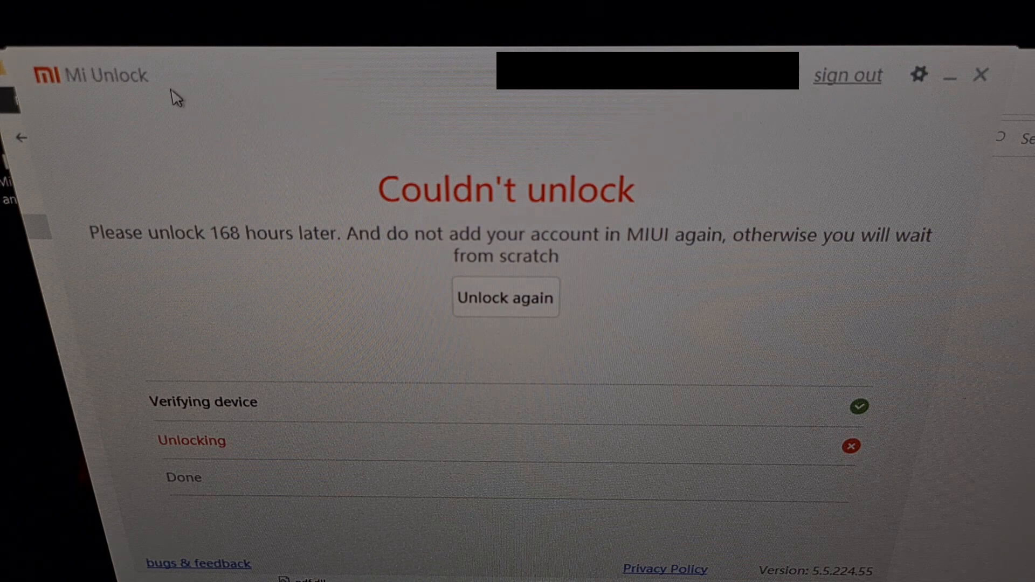
mouse_move(77, 105)
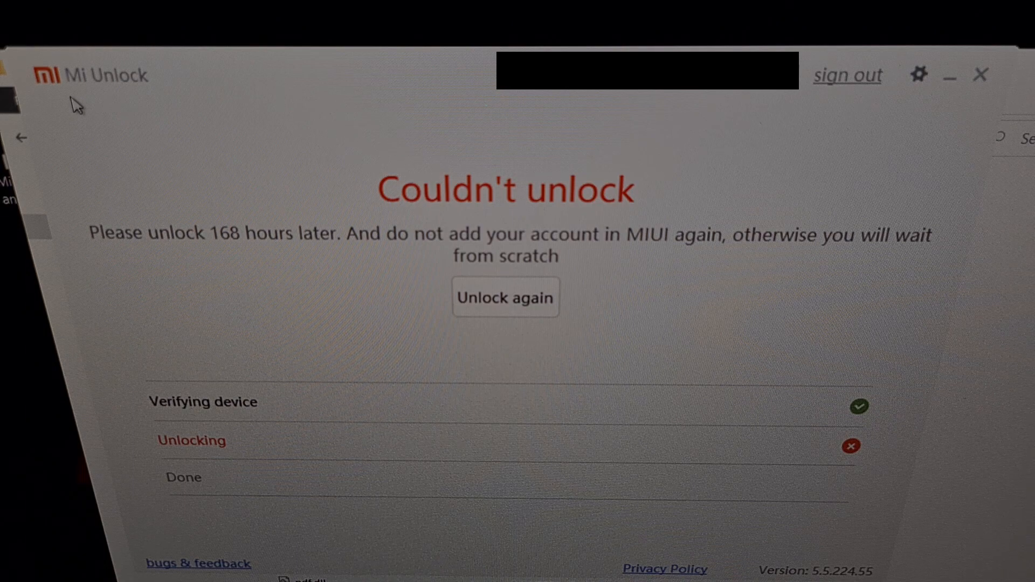
mouse_move(127, 96)
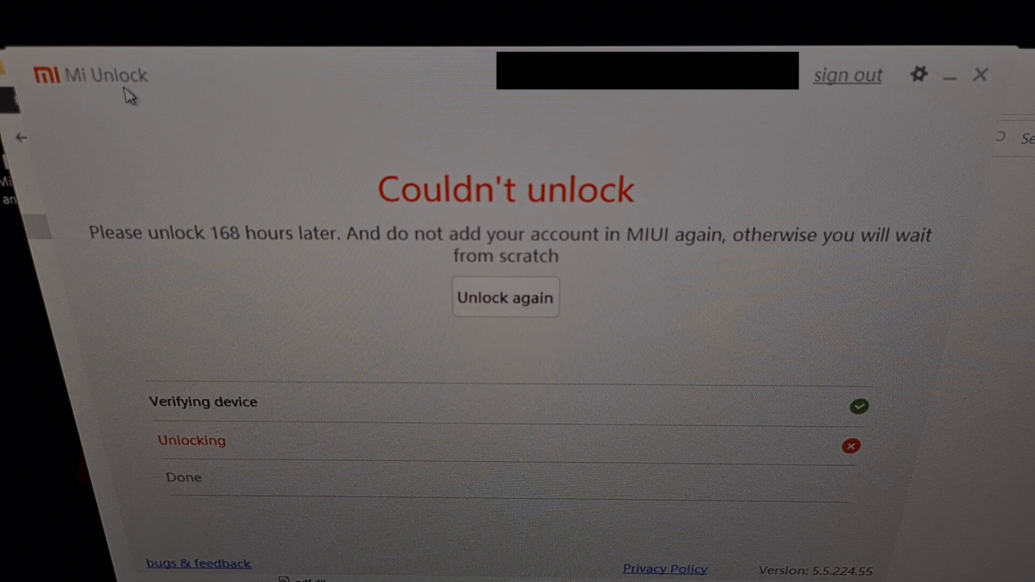
mouse_move(100, 108)
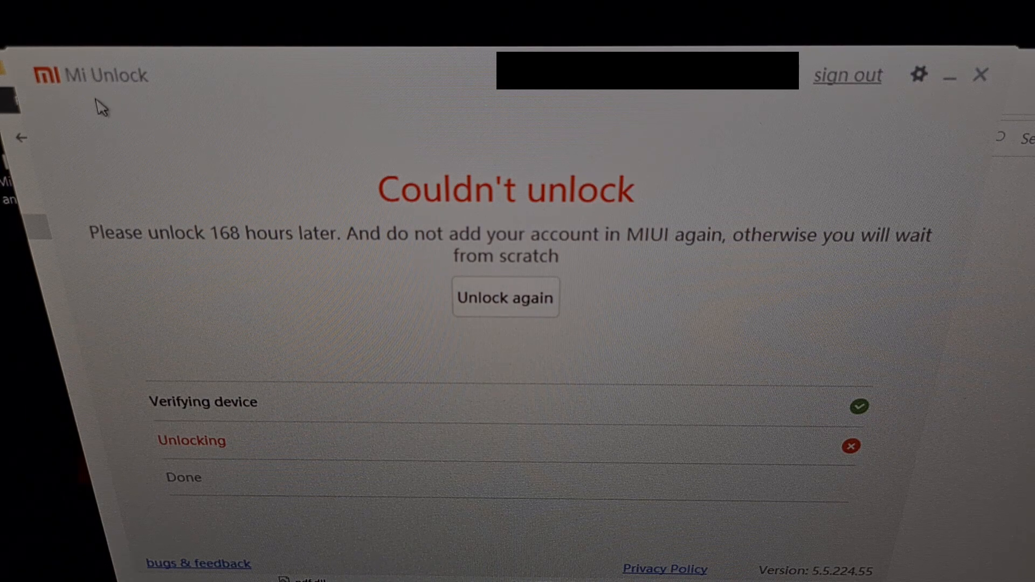
mouse_move(428, 324)
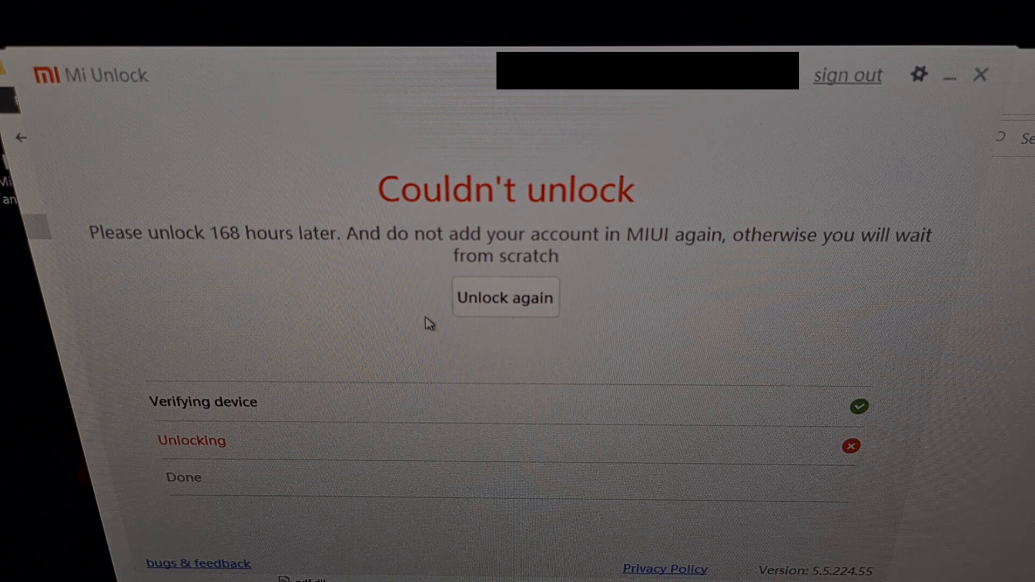
mouse_move(707, 129)
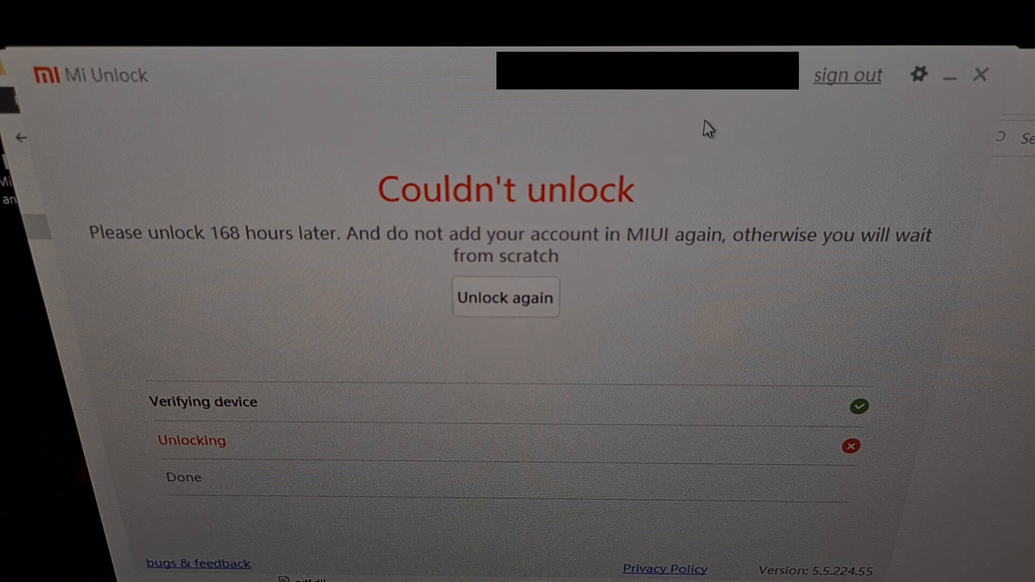
mouse_move(497, 325)
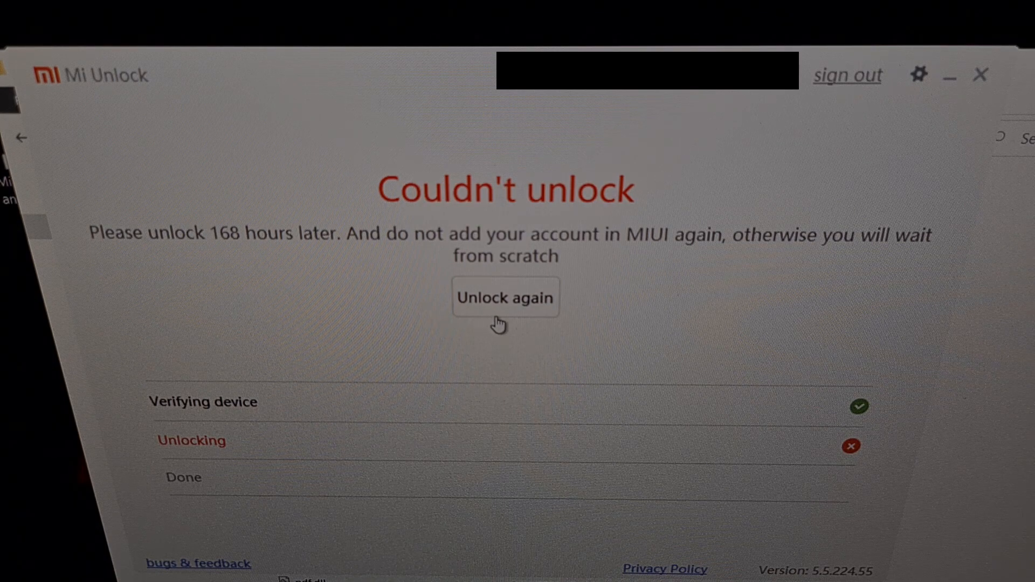
mouse_move(471, 388)
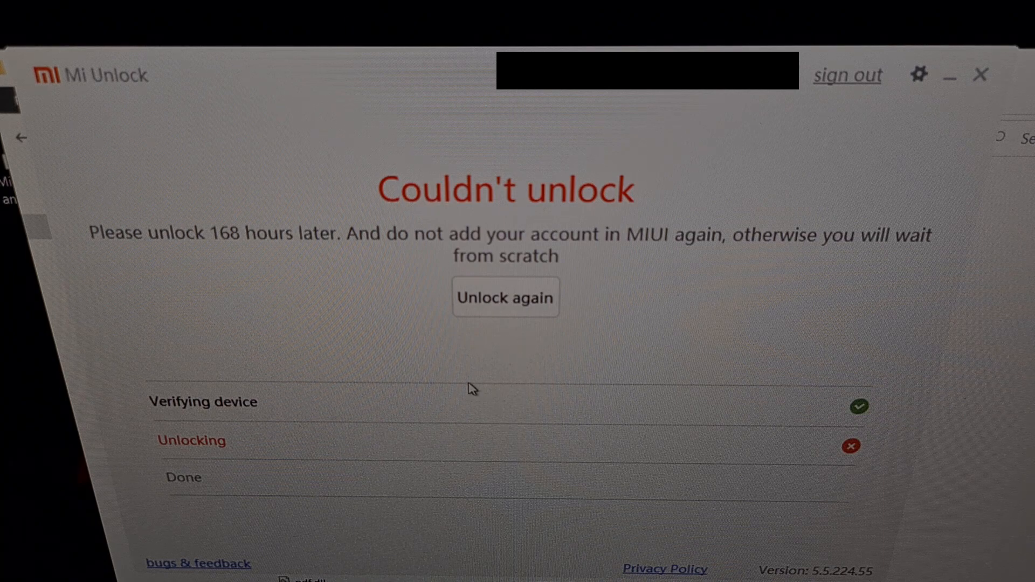
mouse_move(464, 381)
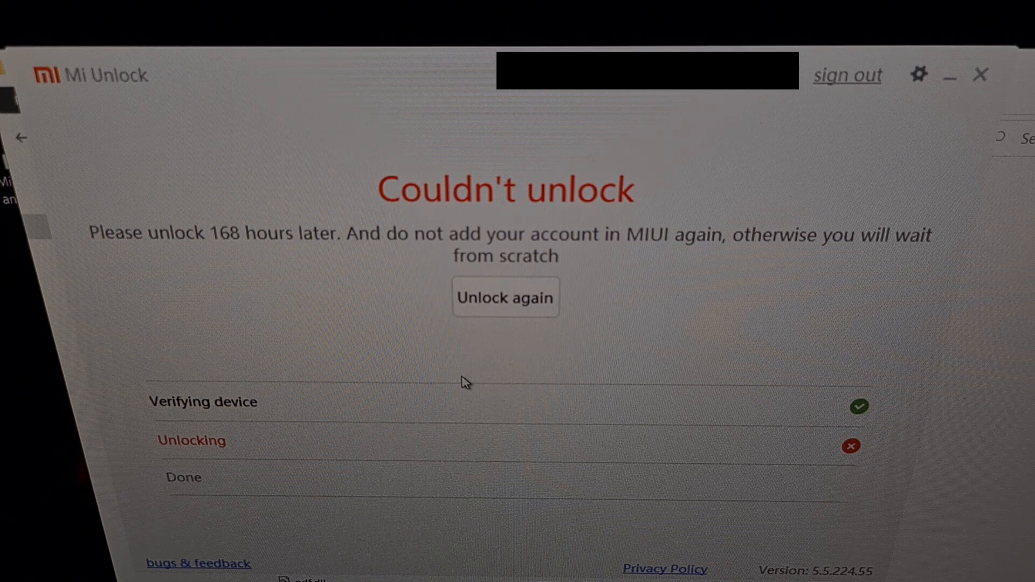
mouse_move(829, 387)
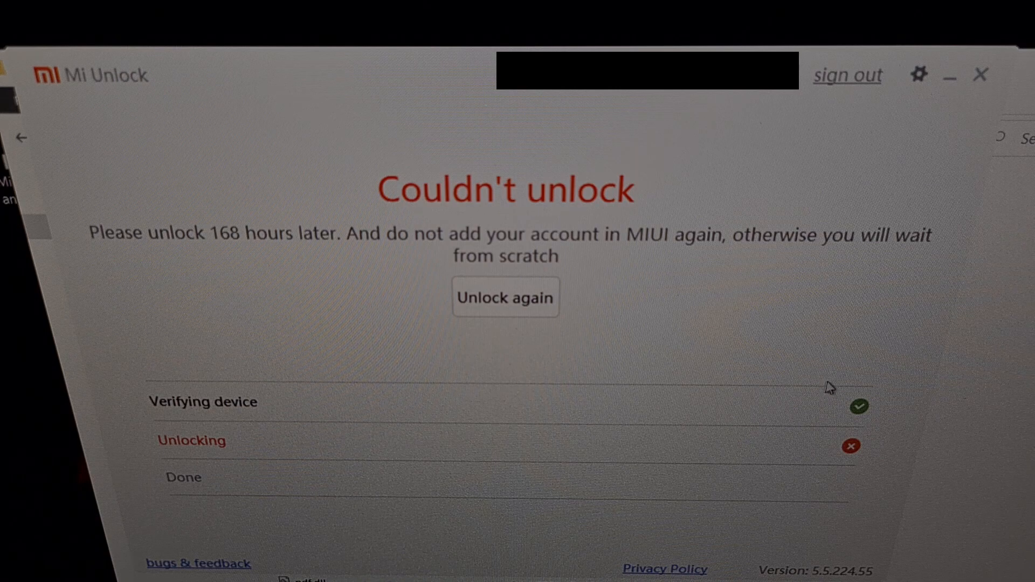
mouse_move(874, 411)
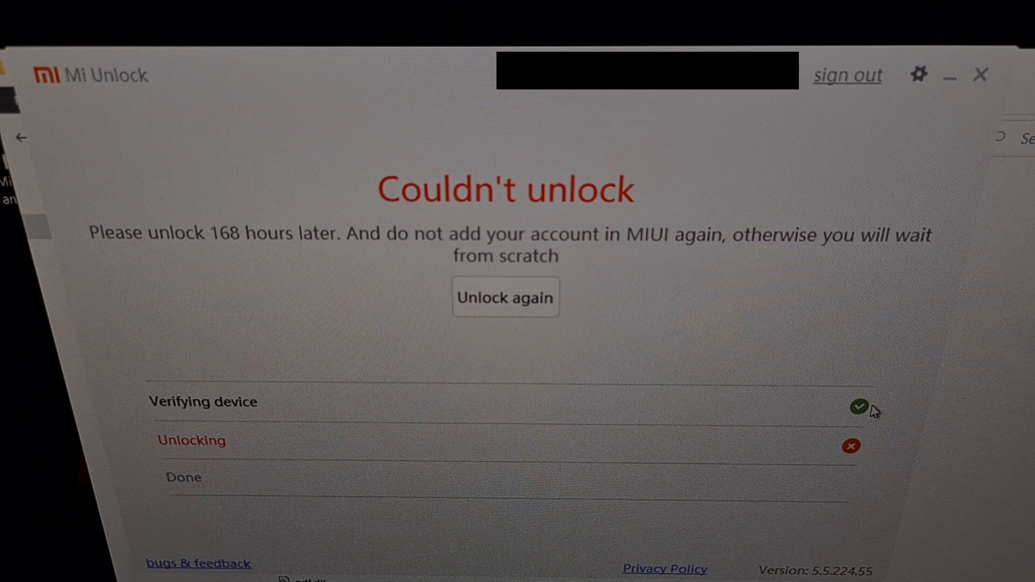
mouse_move(862, 457)
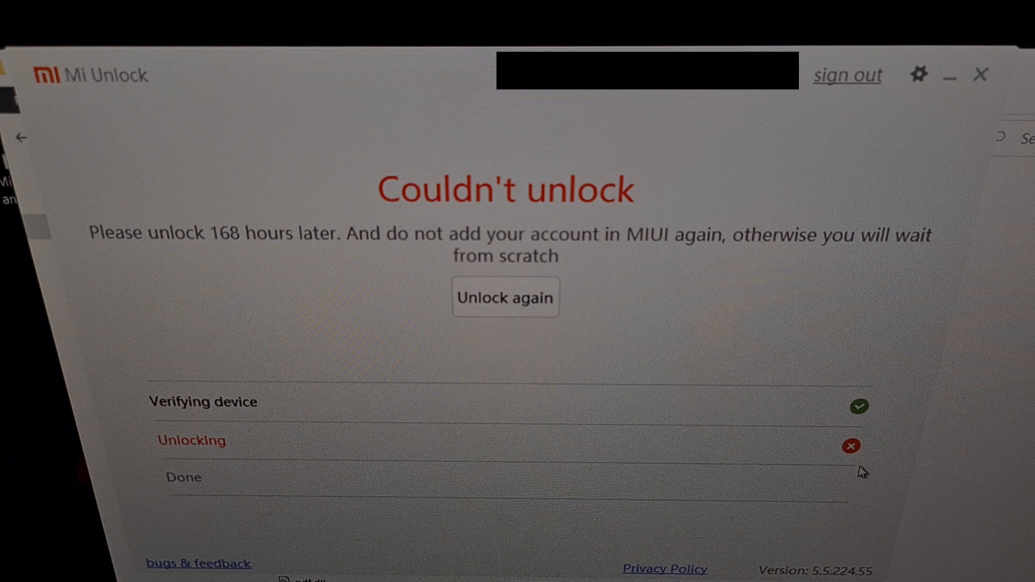
mouse_move(212, 256)
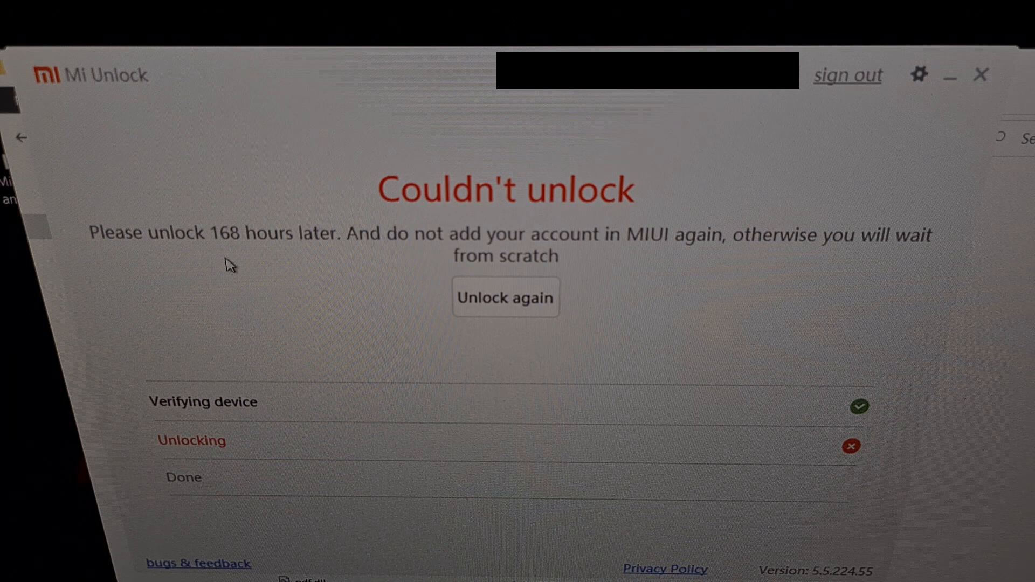
mouse_move(245, 241)
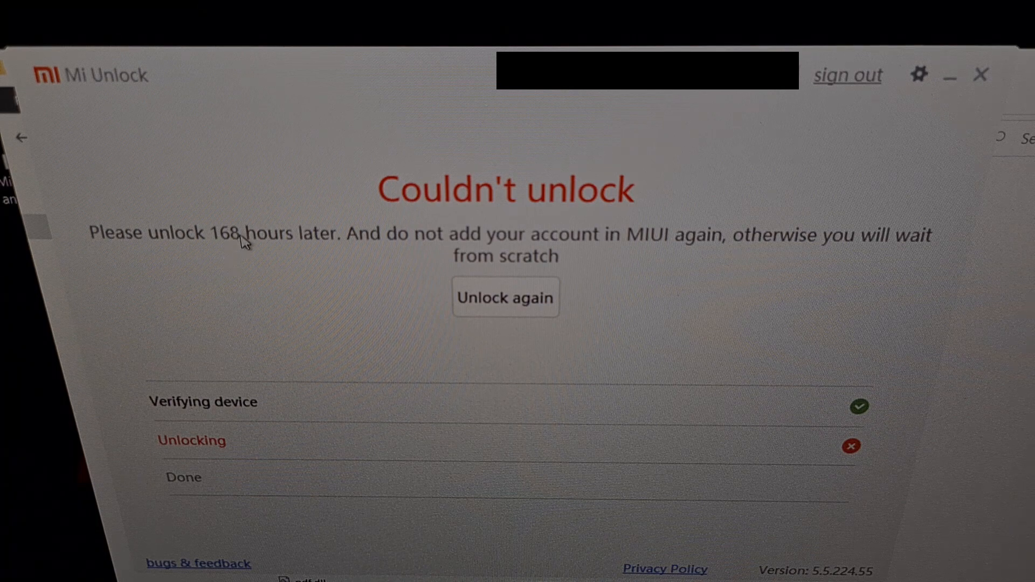
mouse_move(205, 201)
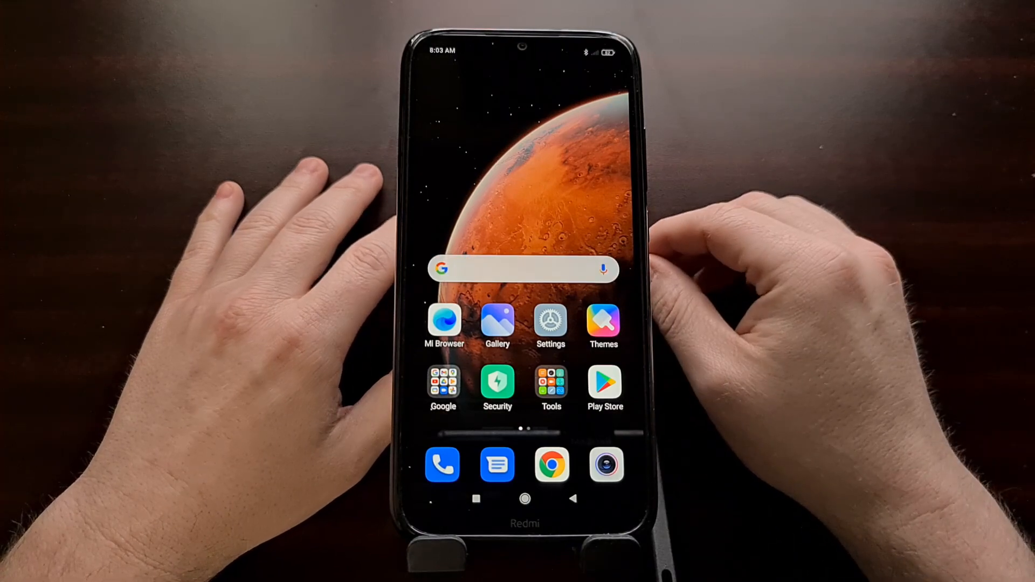
Browse the second home screen page of apps, then return to the main page
scroll("left", 3)
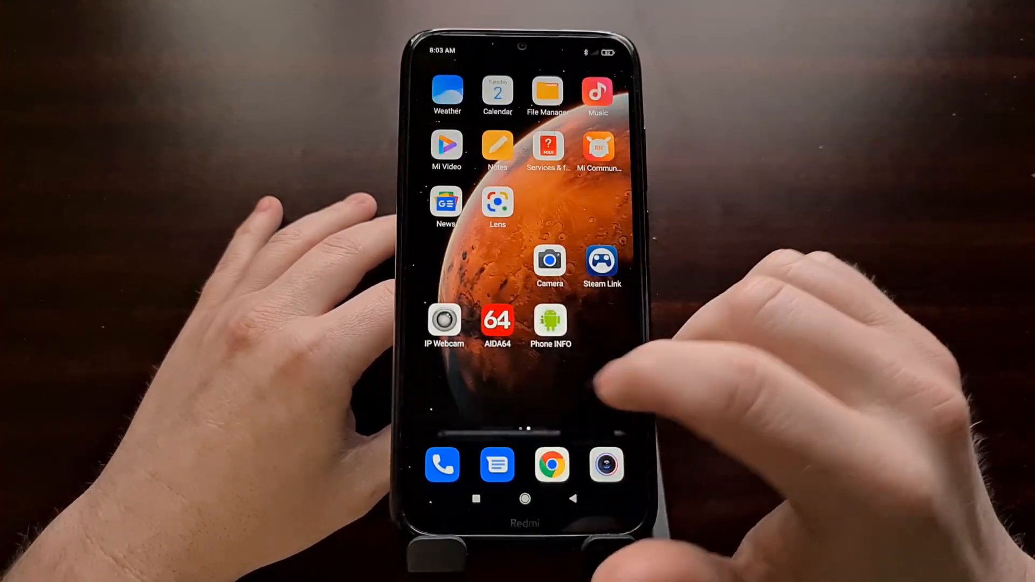
scroll("left", 3)
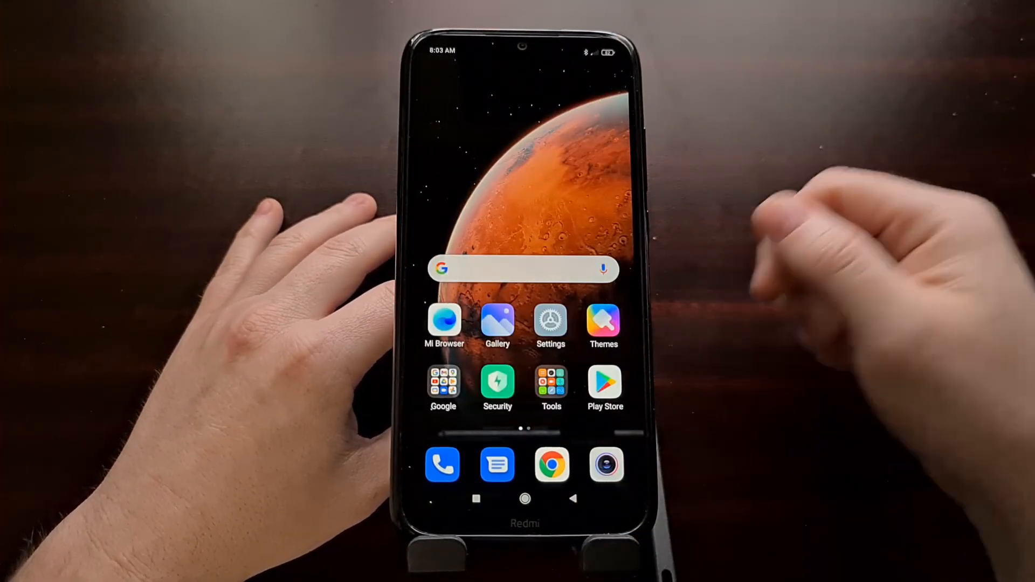